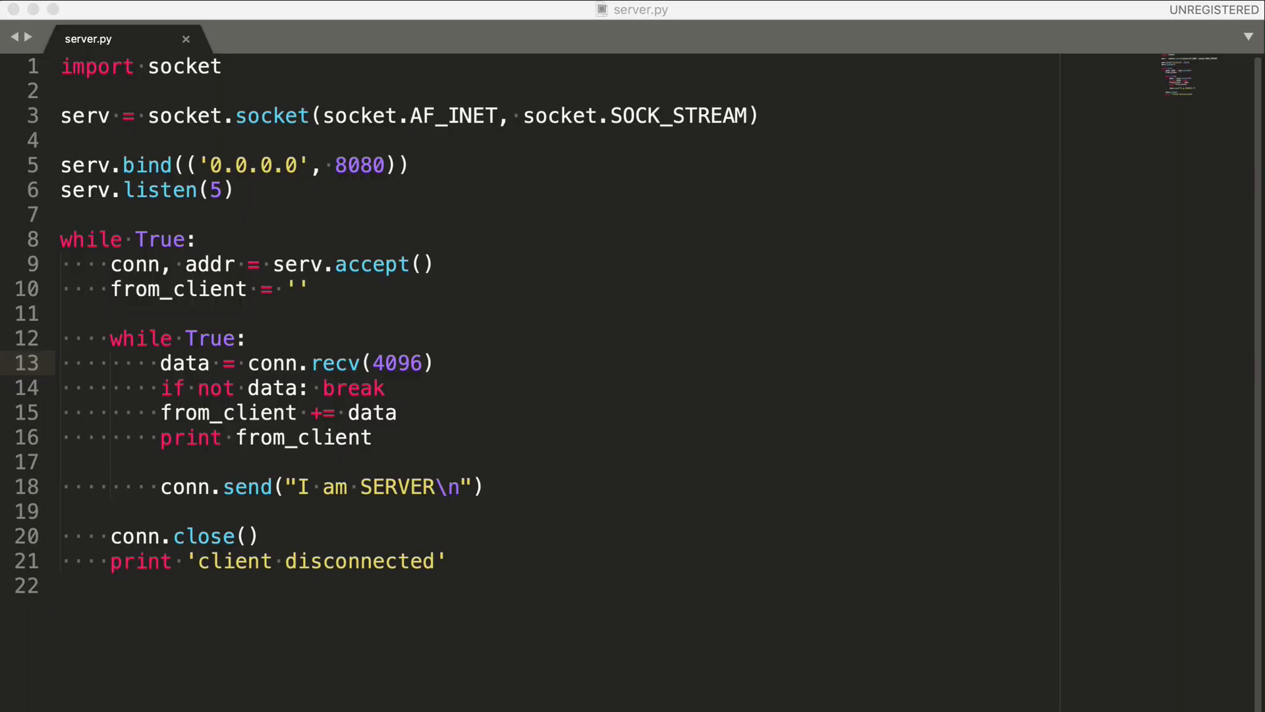
- Show client.py and point out the connection-closing and reply-printing lines
{"action": "left_click", "coordinate": [225, 66]}
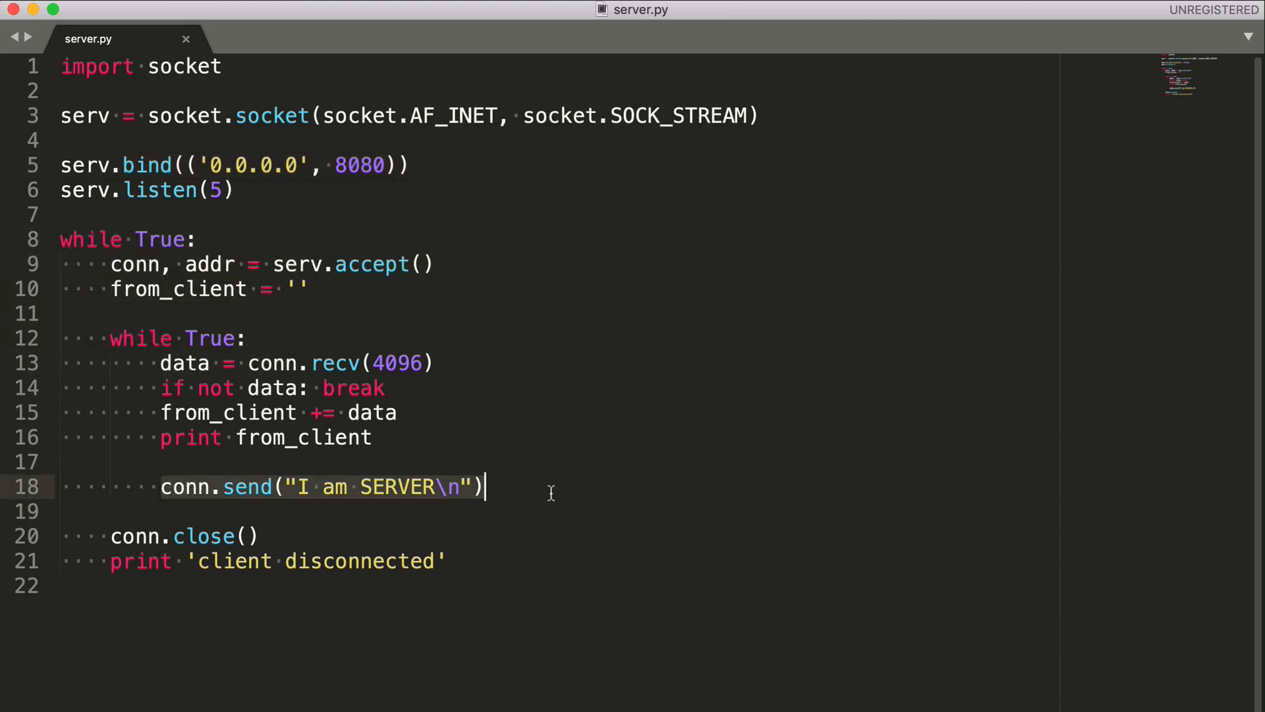
{"action": "mouse_move", "coordinate": [480, 551]}
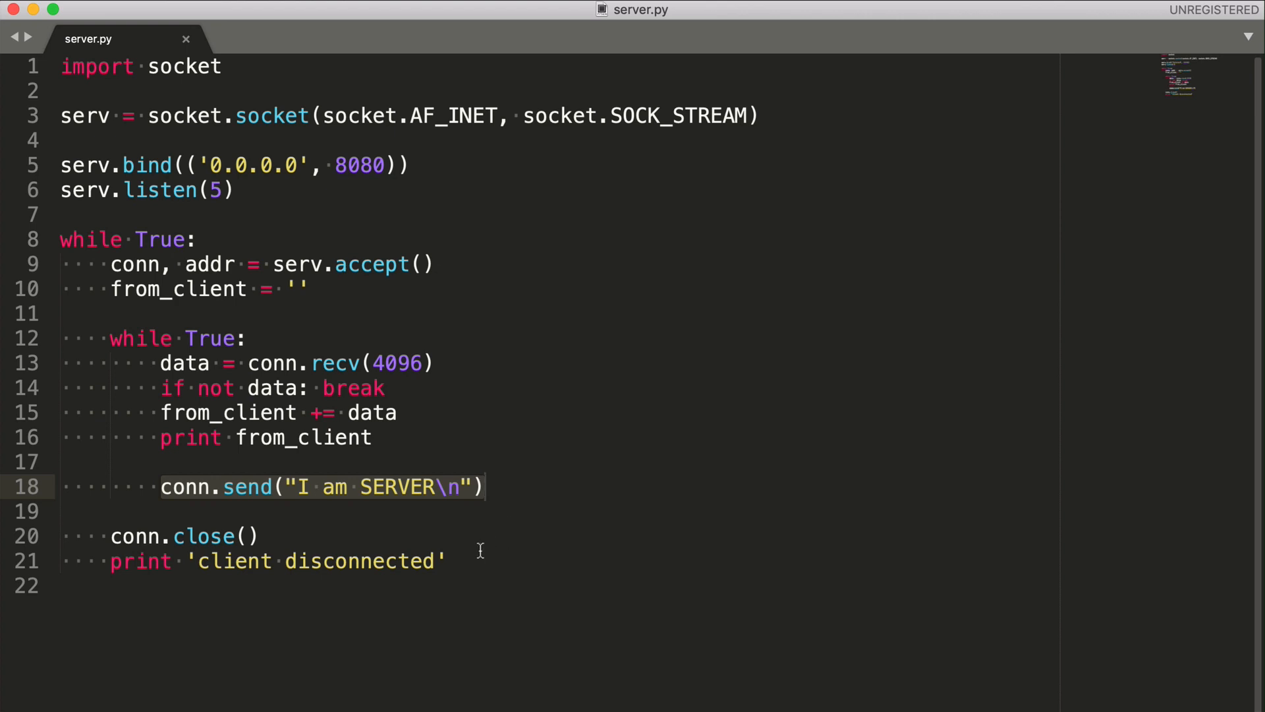
{"action": "left_click", "coordinate": [263, 536]}
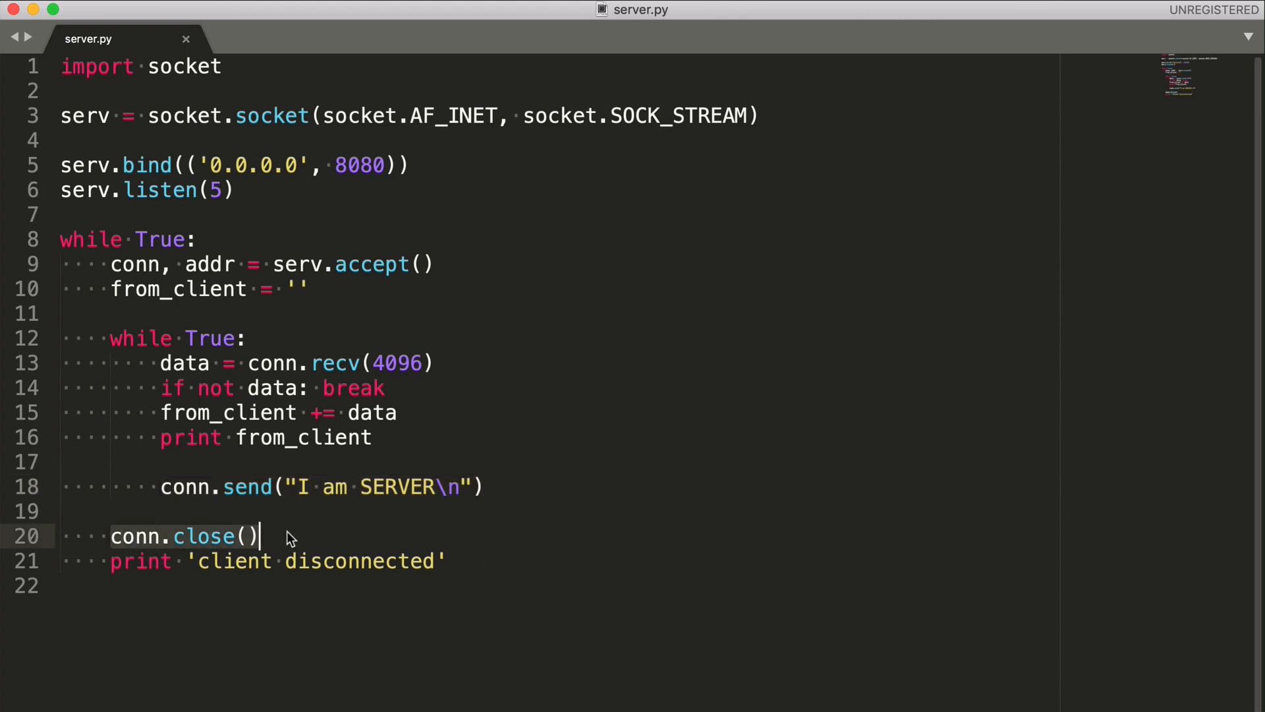
{"action": "mouse_move", "coordinate": [323, 538]}
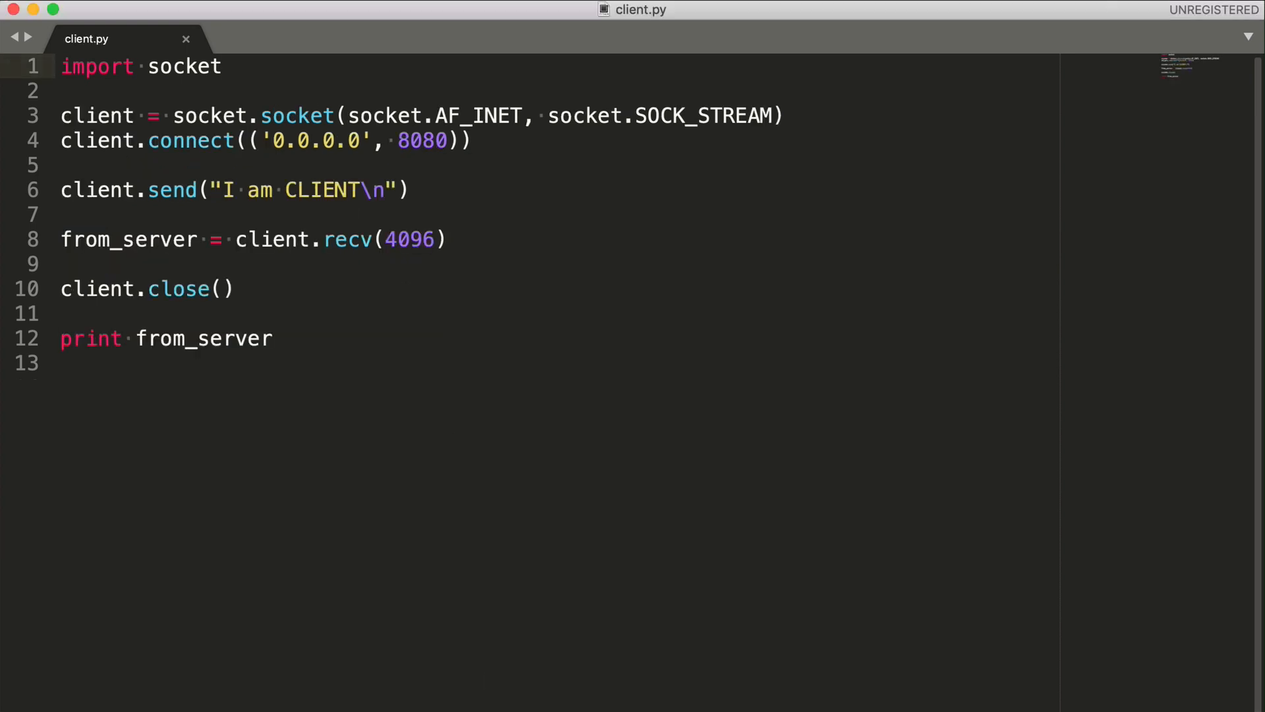
{"action": "mouse_move", "coordinate": [847, 152]}
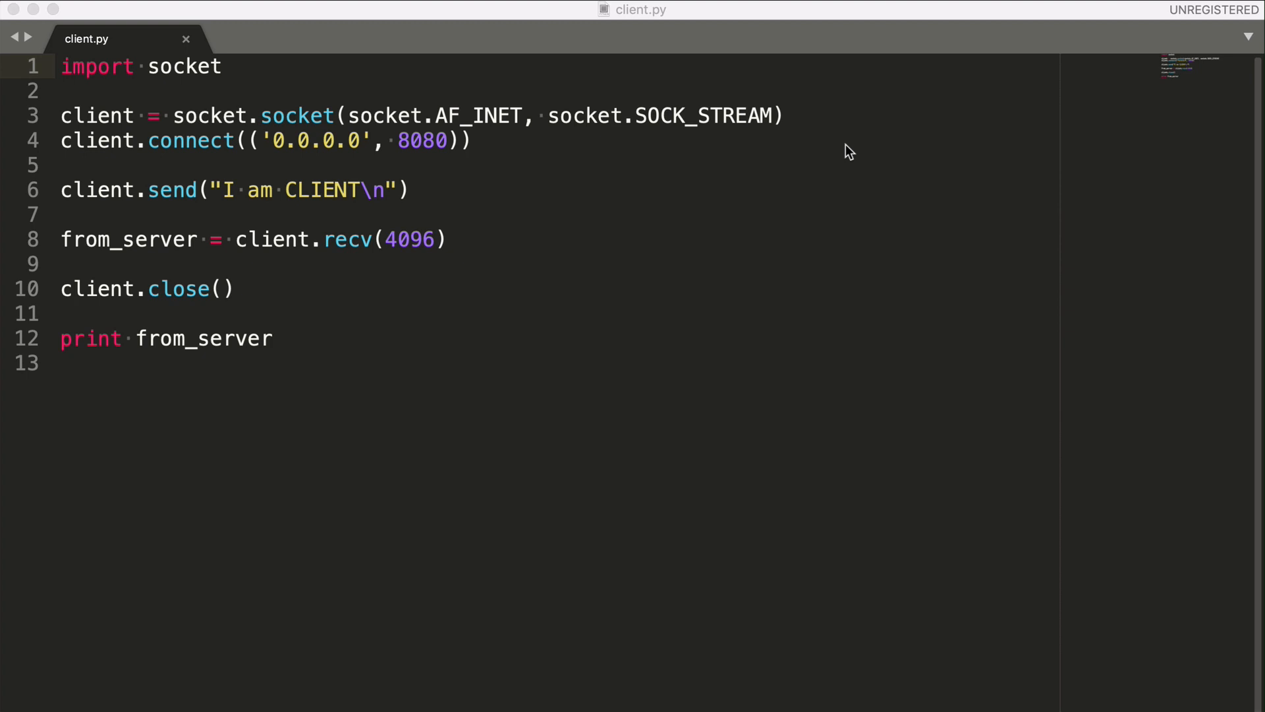
{"action": "left_click", "coordinate": [783, 114]}
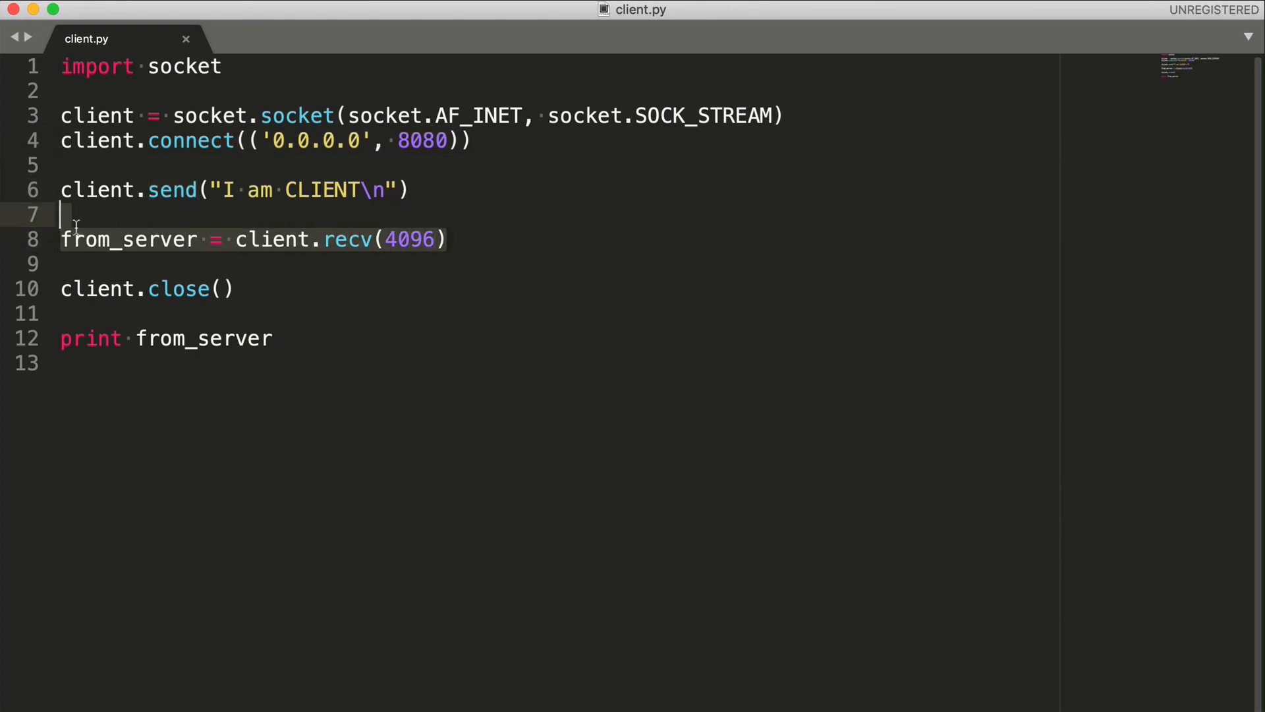
{"action": "left_click", "coordinate": [274, 337]}
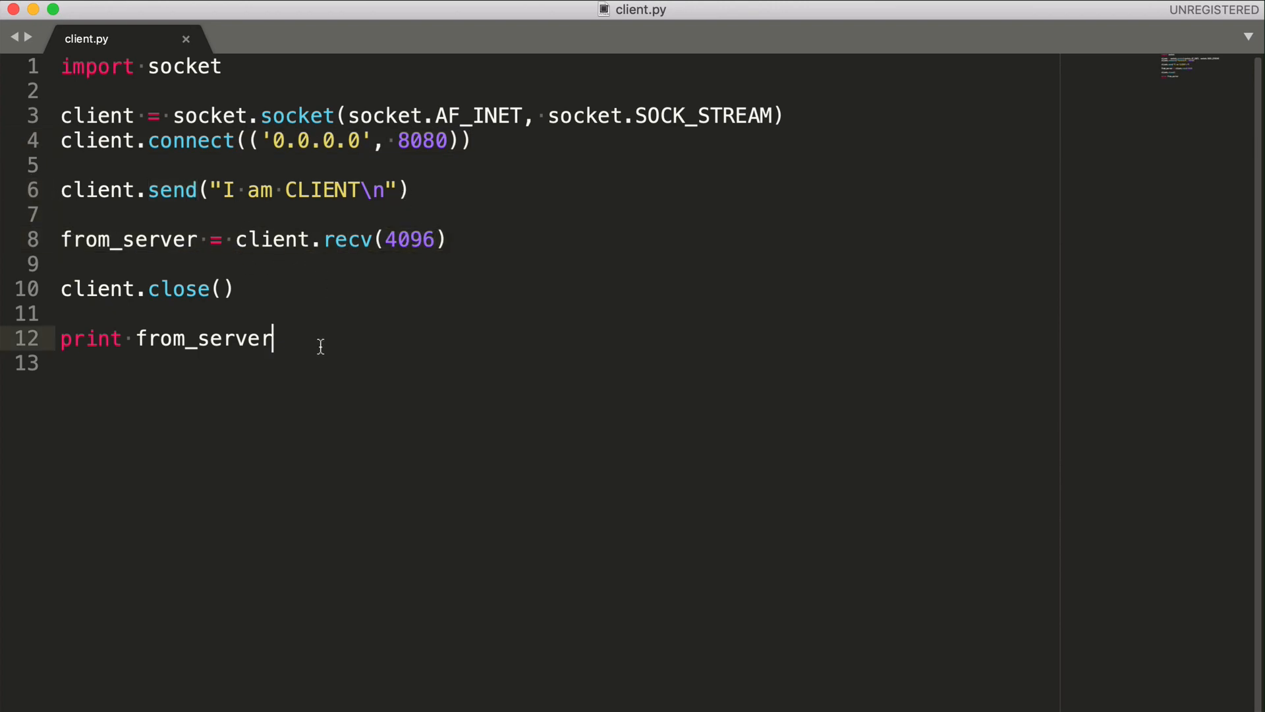
{"action": "mouse_move", "coordinate": [340, 361]}
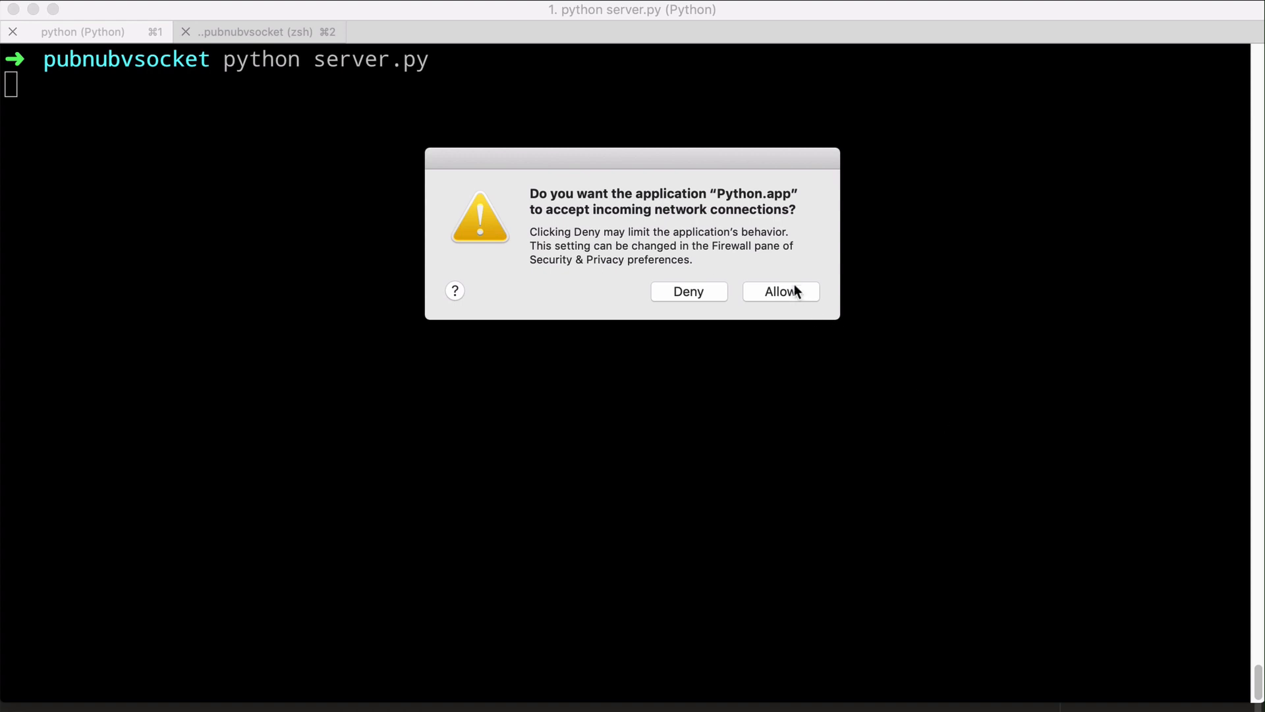
- Allow Python's incoming connections, then run python client.py in the second session
{"action": "left_click", "coordinate": [779, 291]}
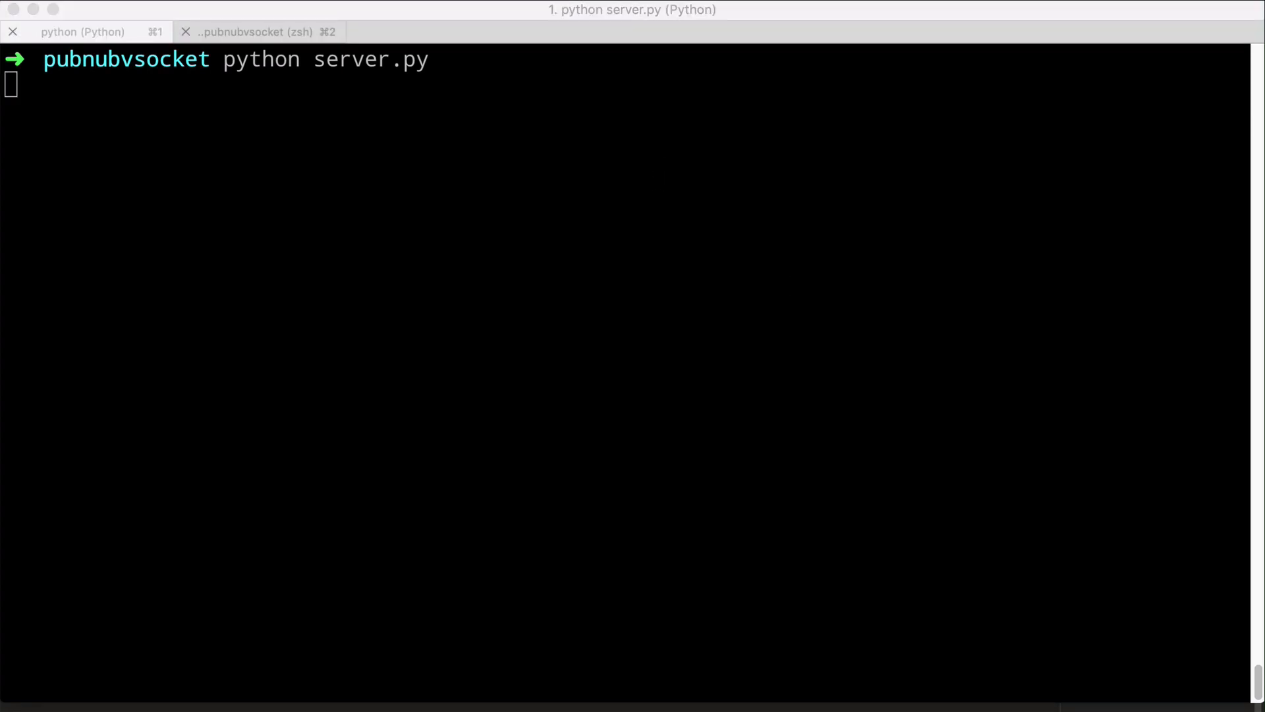
{"action": "left_click", "coordinate": [259, 32]}
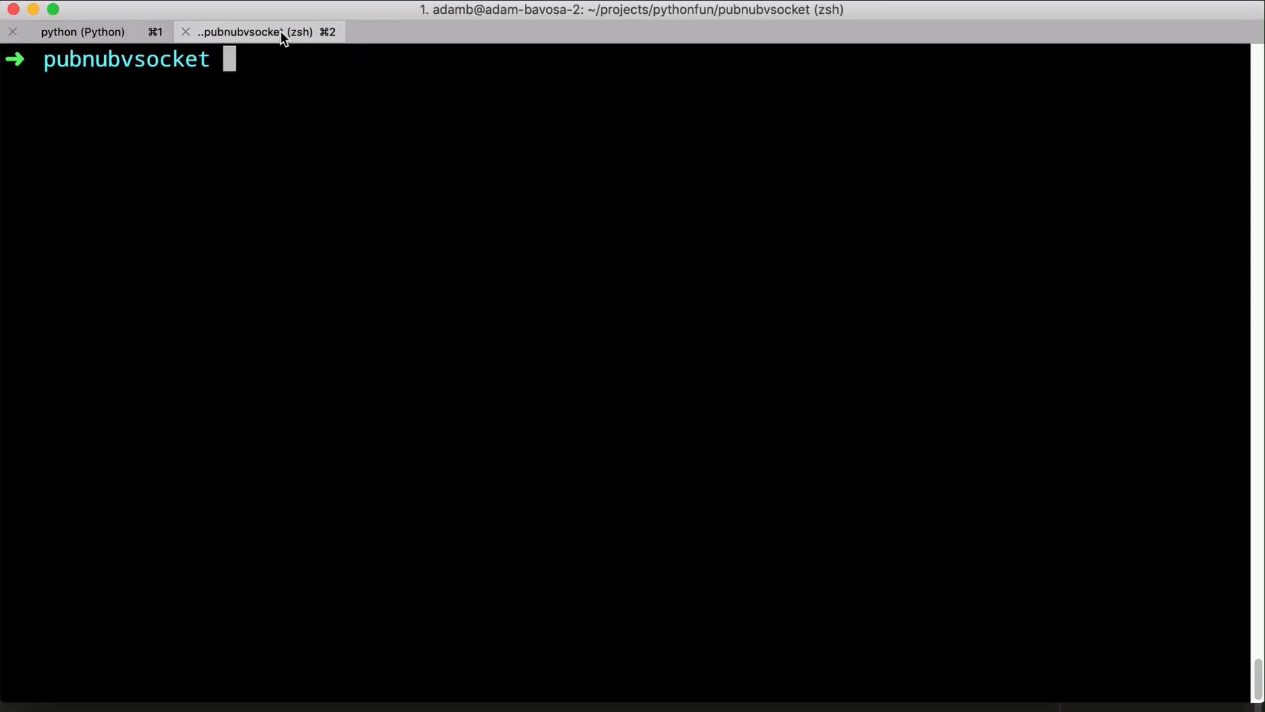
{"action": "type", "text": "python"}
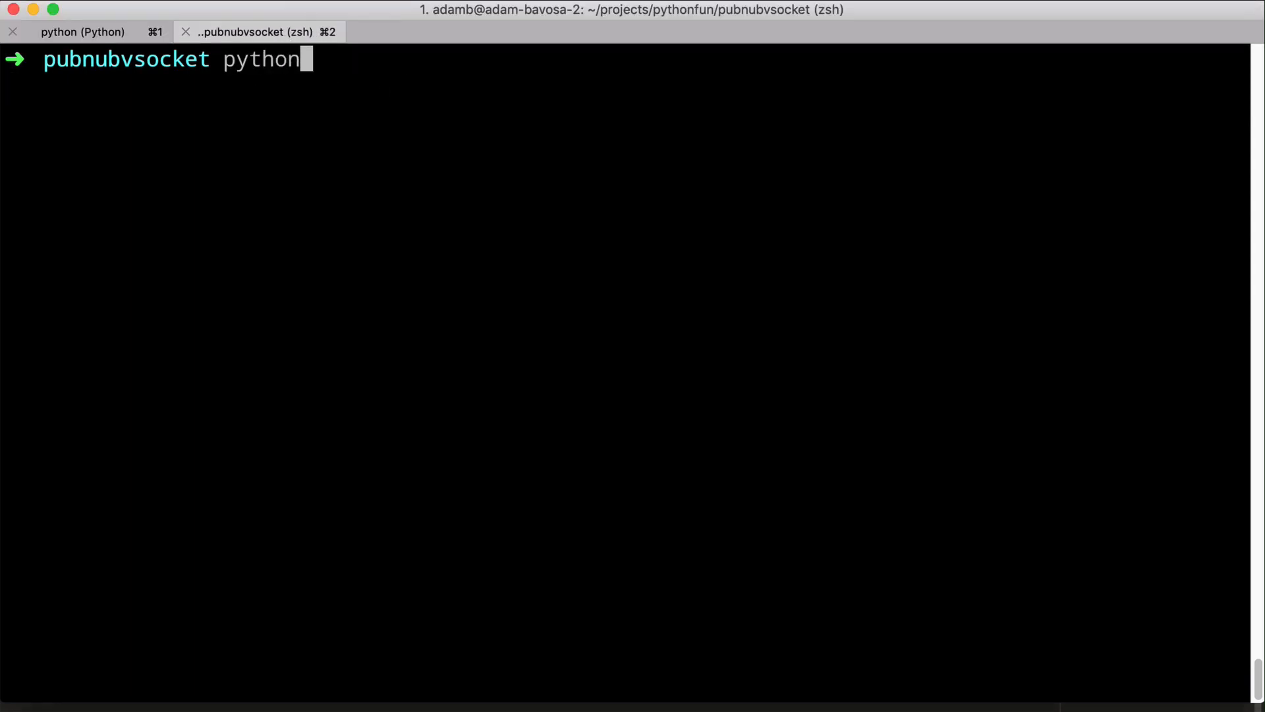
{"action": "type", "text": "client.py"}
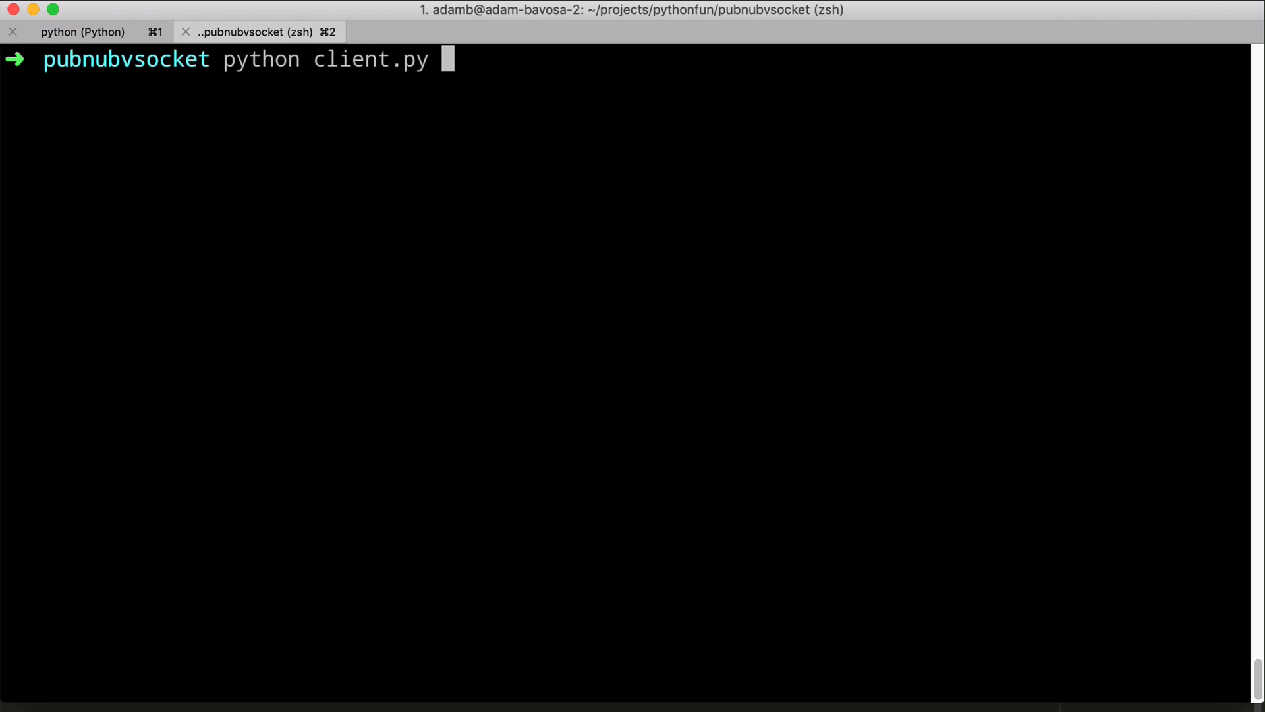
{"action": "key", "text": "Return"}
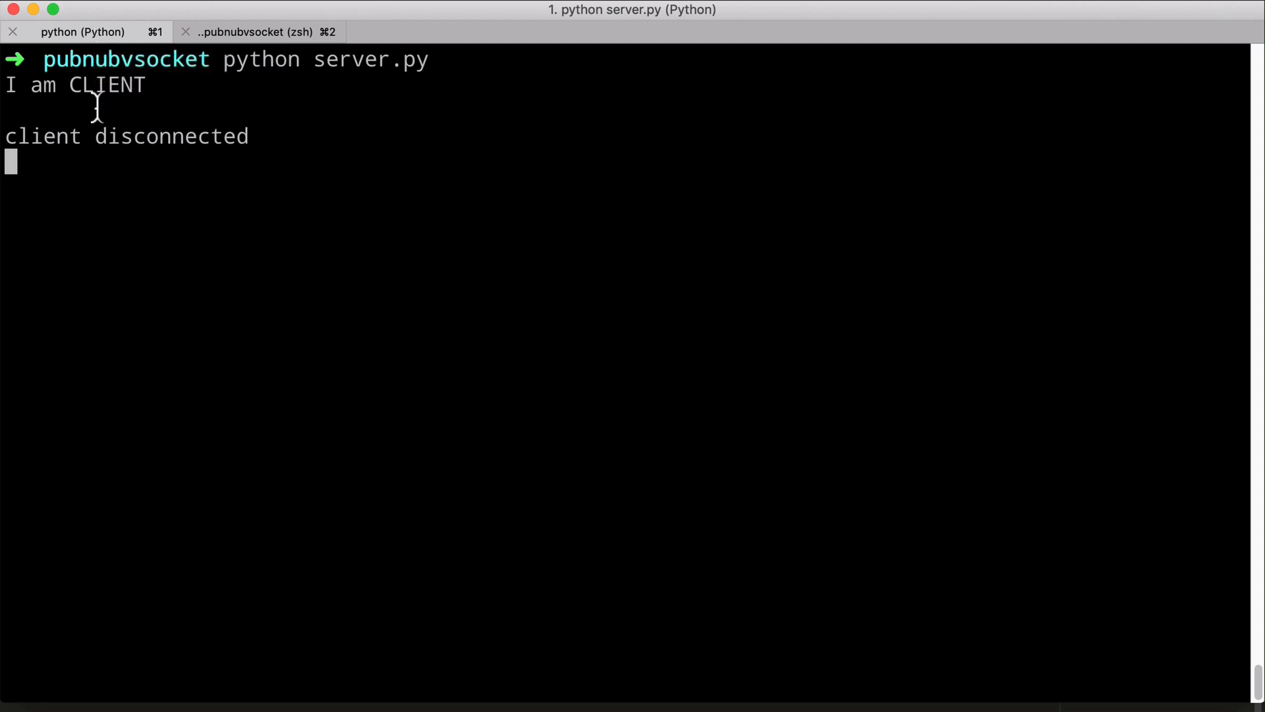
- Highlight the received CLIENT message and return to the running server's session
{"action": "double_click", "coordinate": [105, 84]}
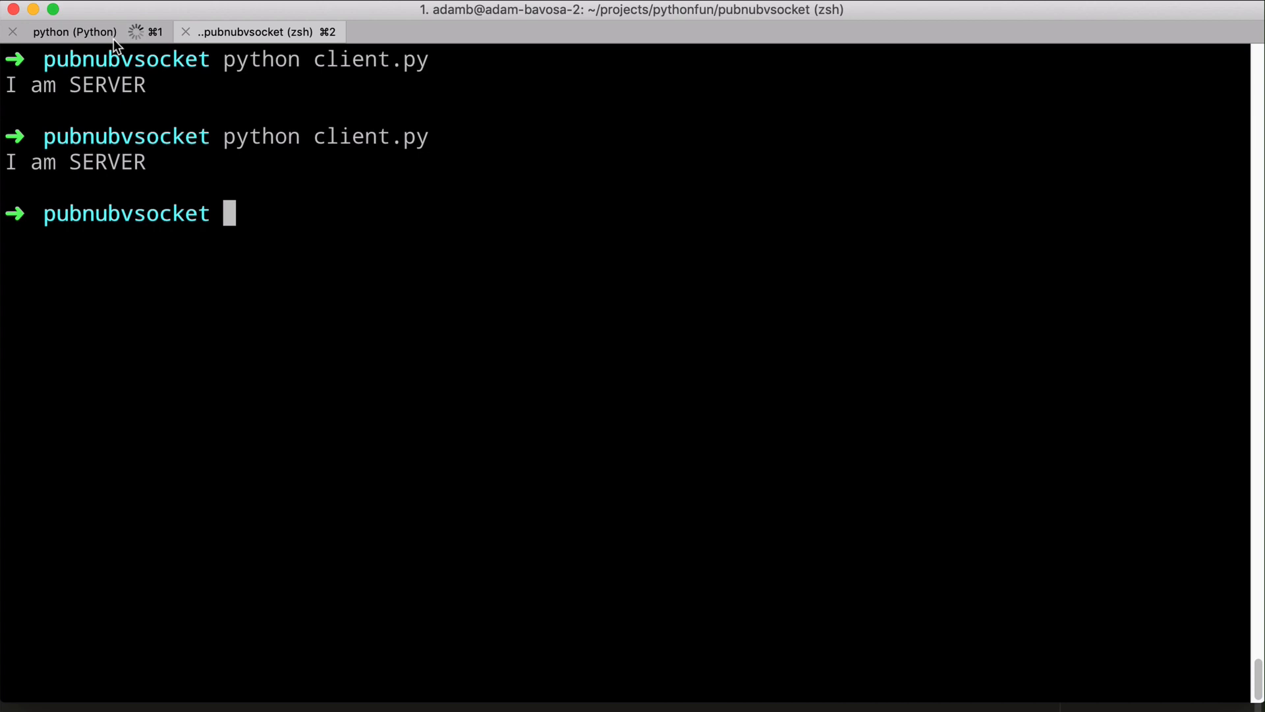
{"action": "left_click", "coordinate": [75, 31]}
{"action": "type", "text": "python client.py"}
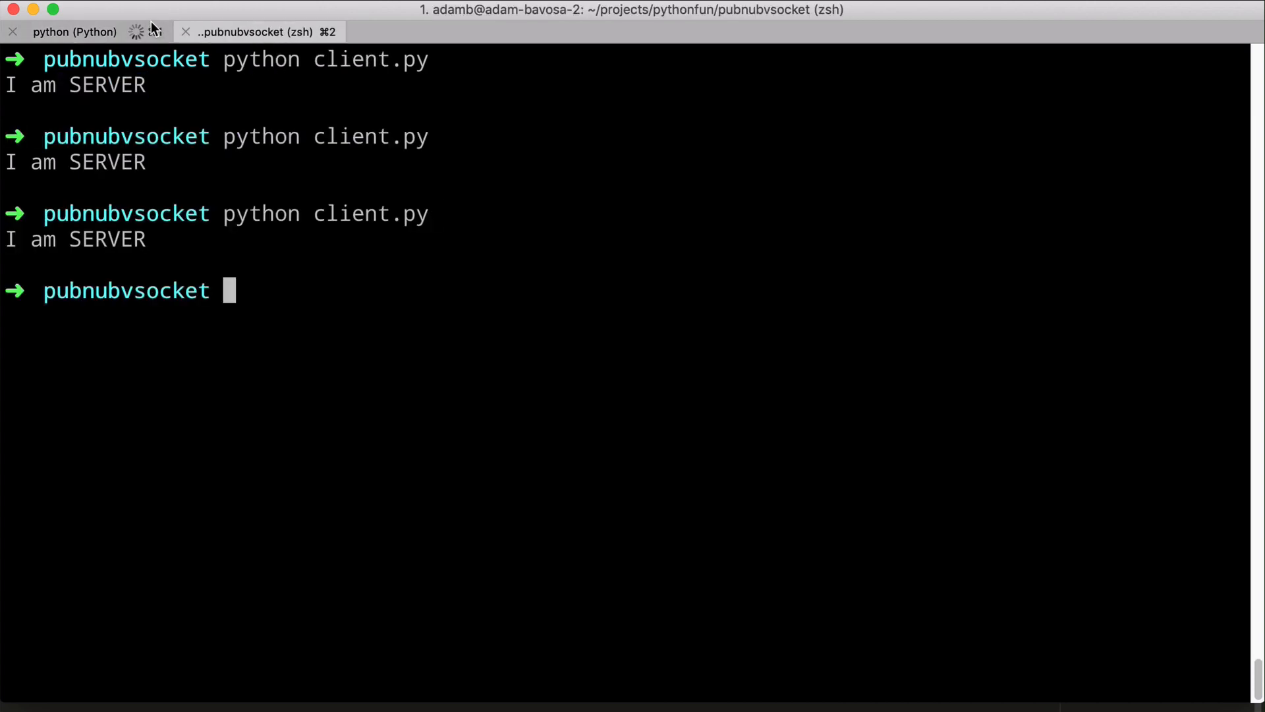
{"action": "left_click", "coordinate": [74, 31]}
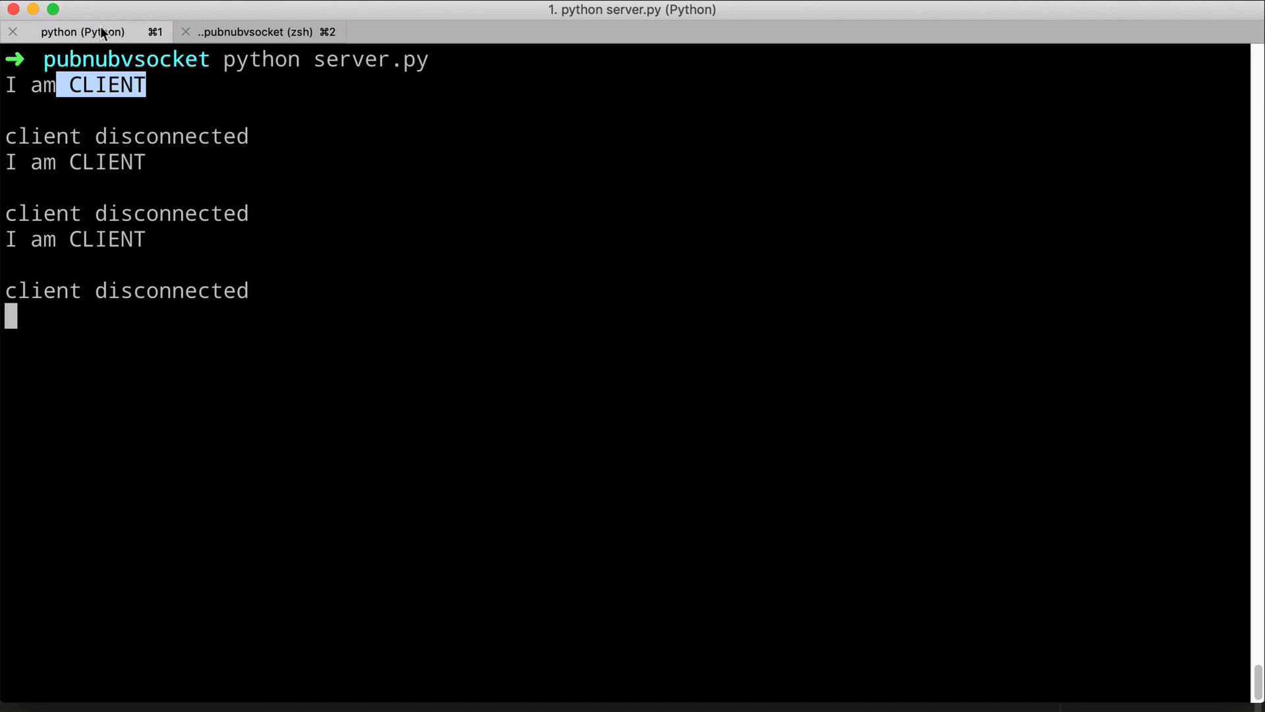
{"action": "mouse_move", "coordinate": [24, 17]}
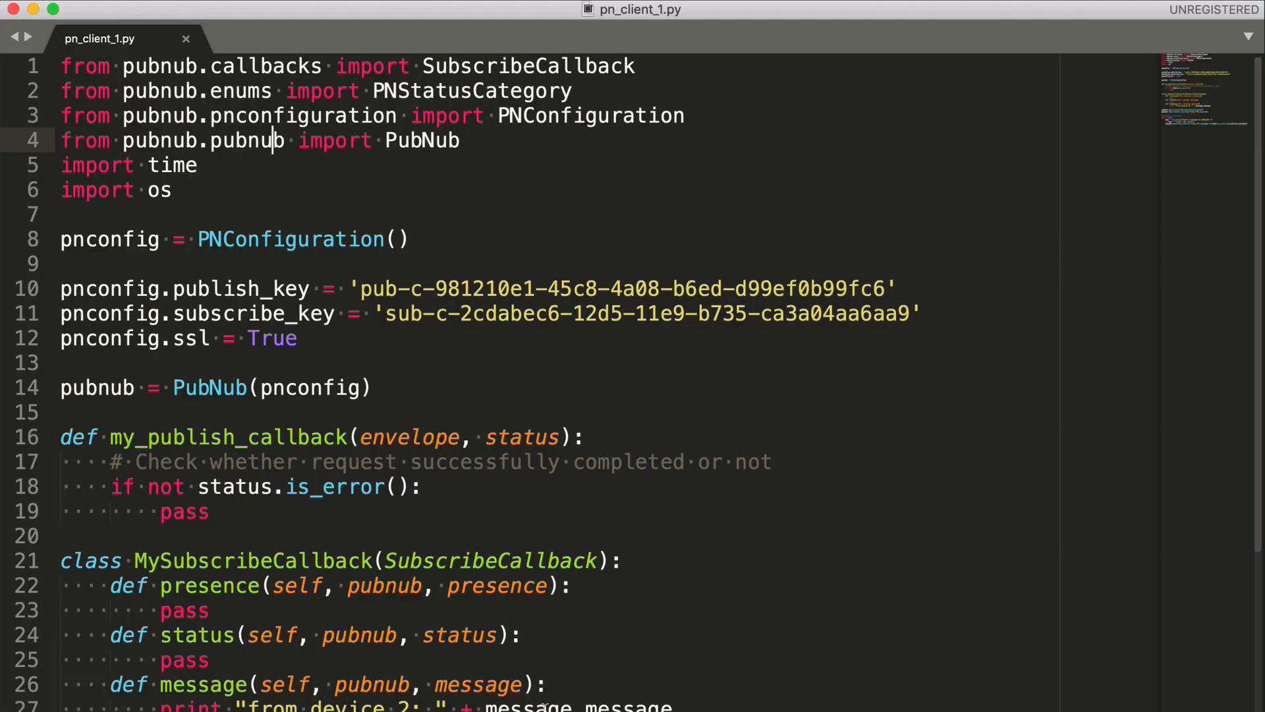
{"action": "mouse_move", "coordinate": [729, 100]}
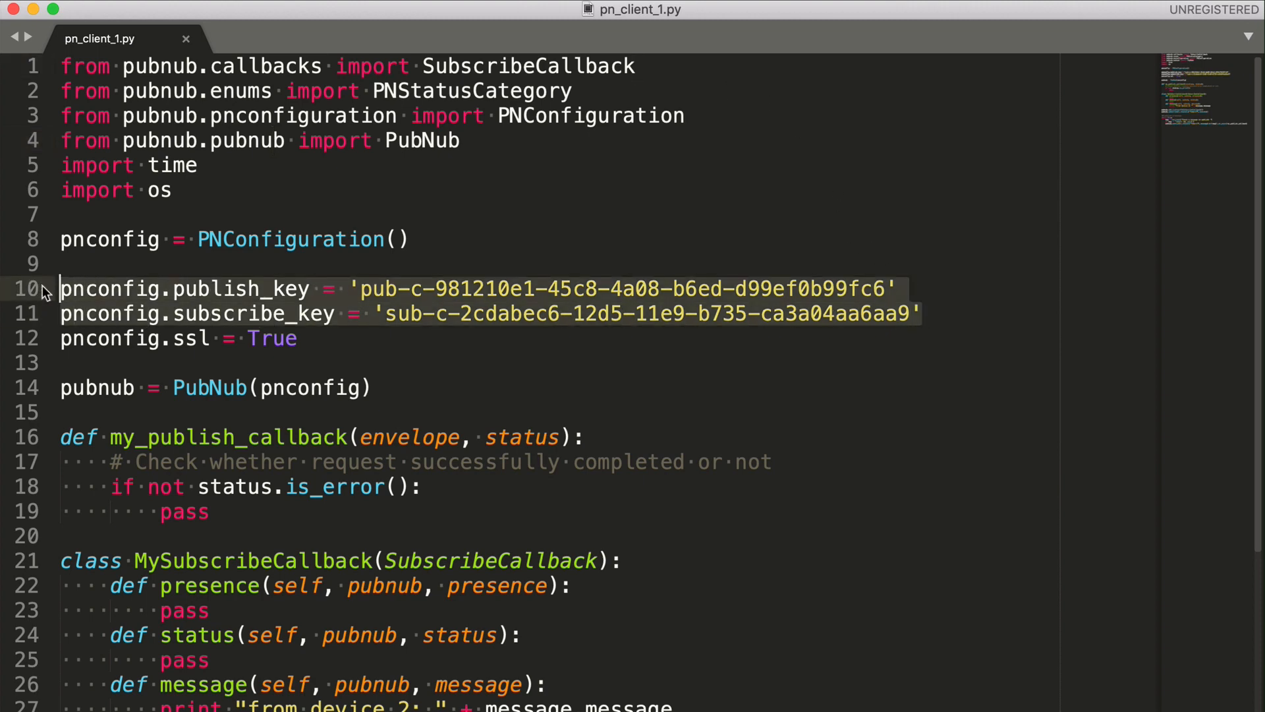
{"action": "mouse_move", "coordinate": [464, 403]}
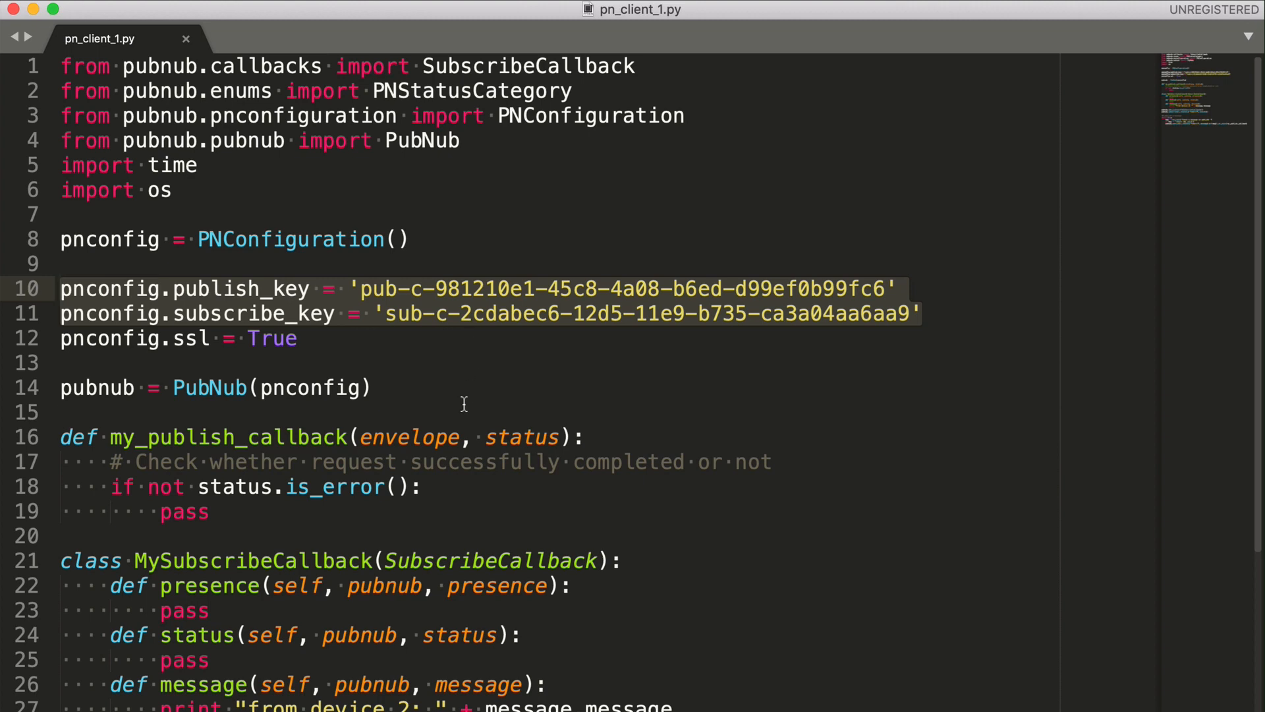
{"action": "scroll", "scroll_direction": "down", "scroll_amount": 3}
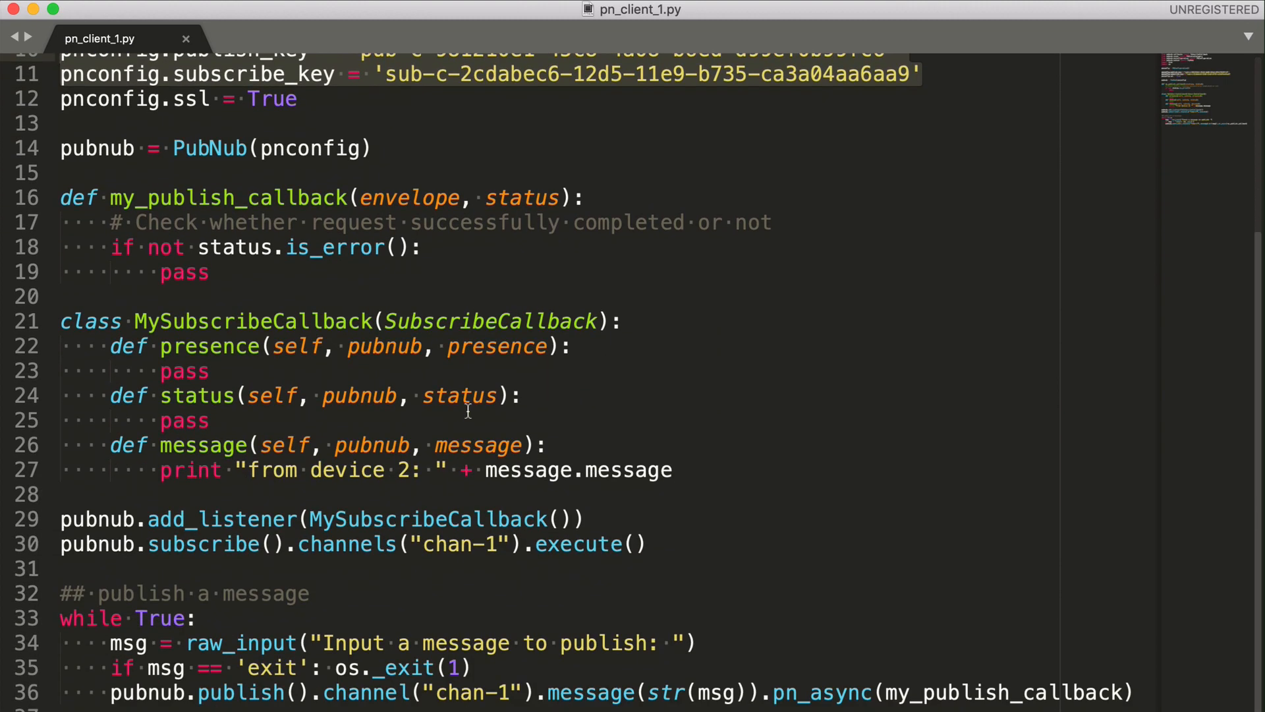
{"action": "mouse_move", "coordinate": [654, 451]}
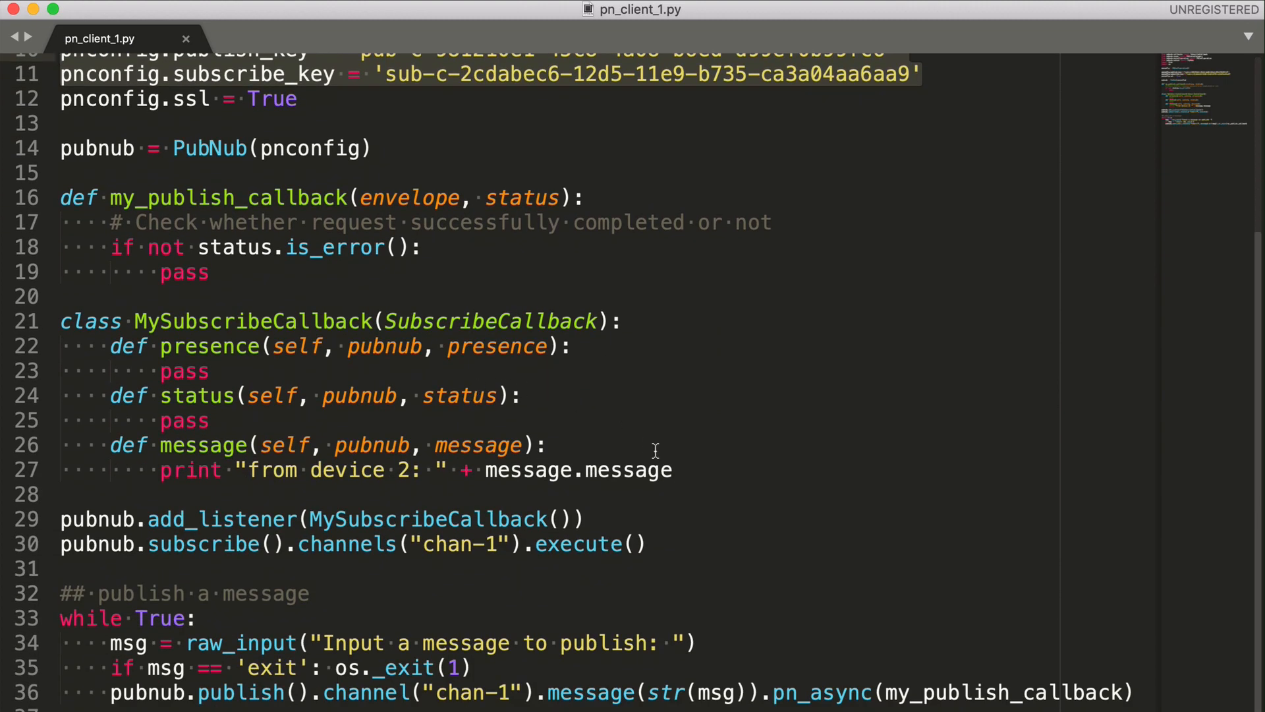
{"action": "left_click", "coordinate": [650, 569]}
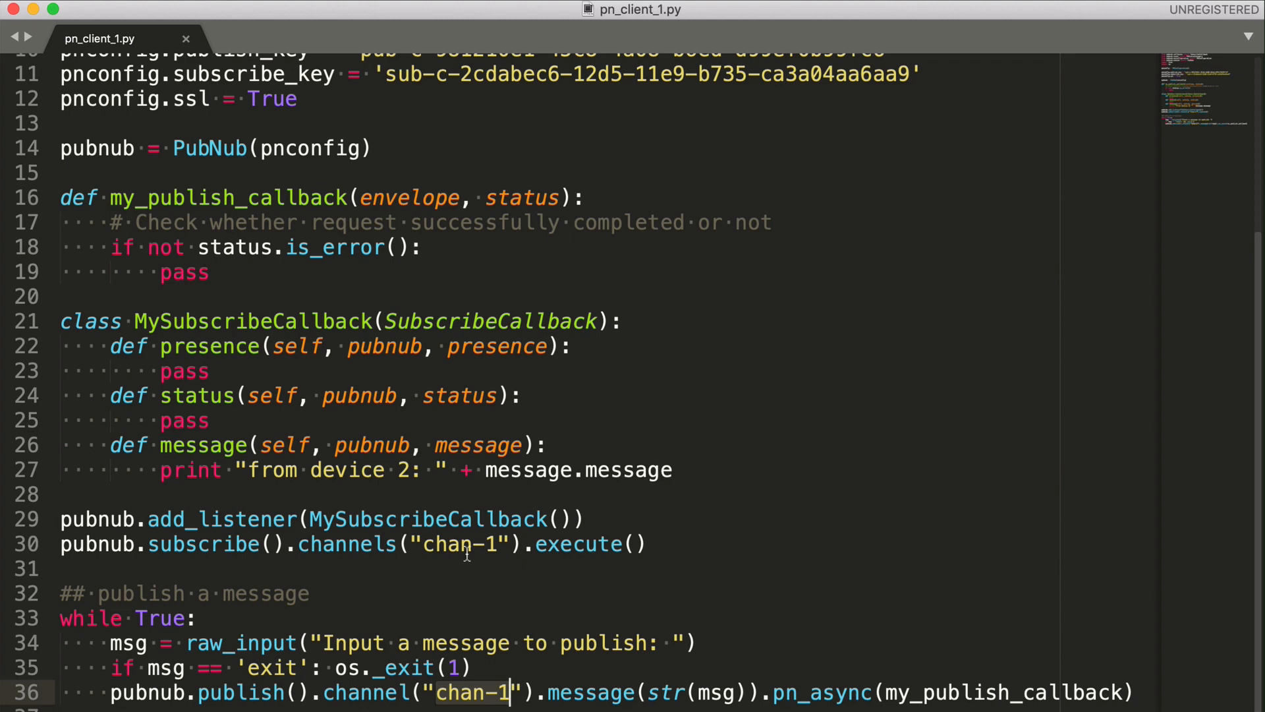
{"action": "left_click", "coordinate": [432, 469]}
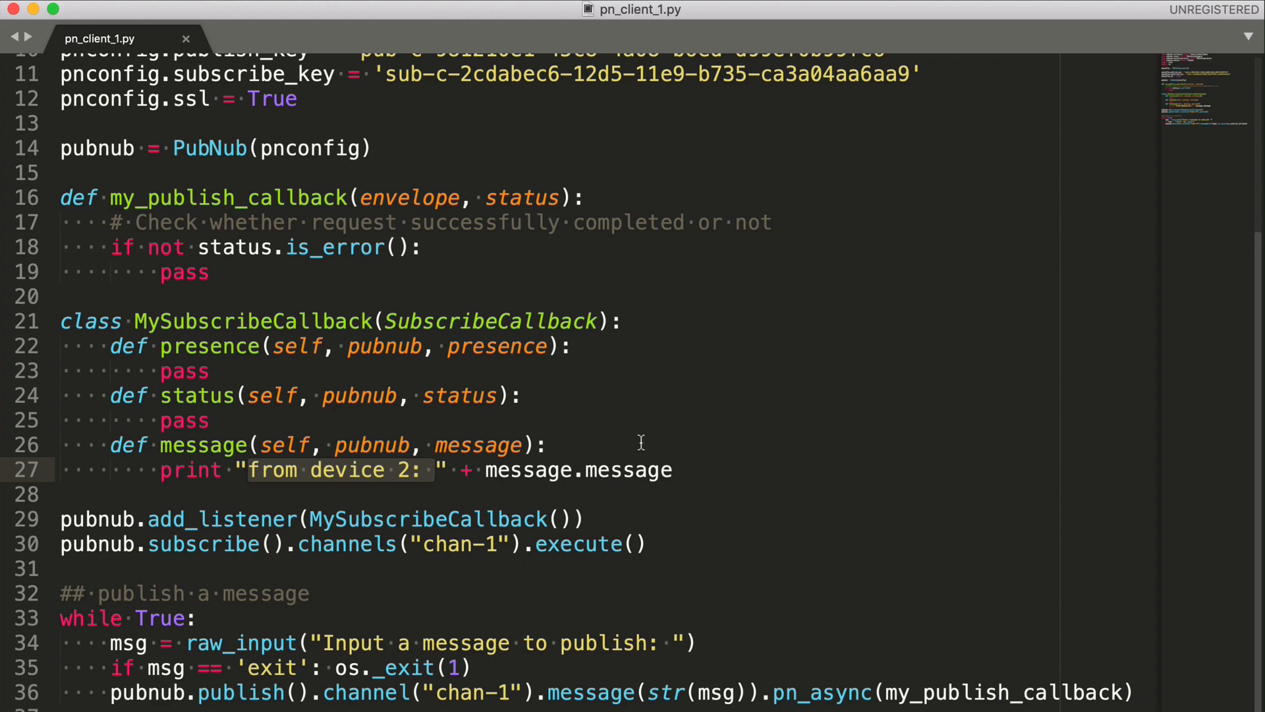
{"action": "left_click", "coordinate": [546, 444]}
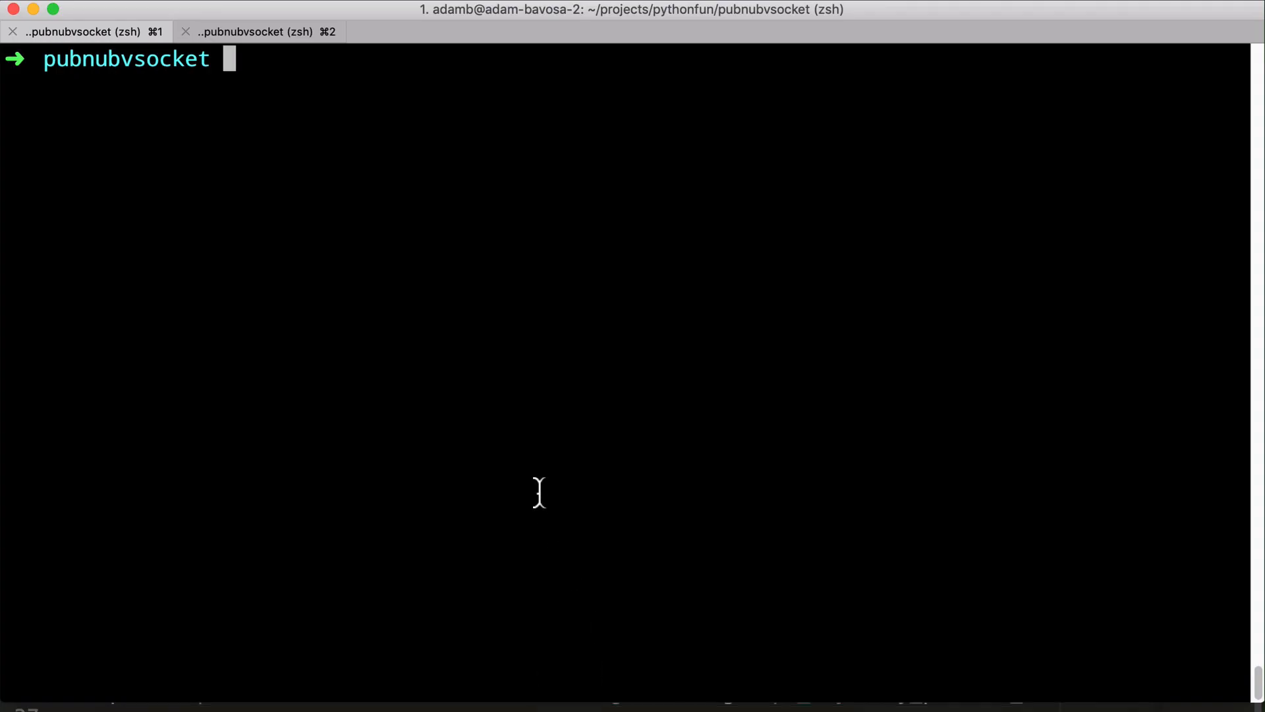
{"action": "mouse_move", "coordinate": [372, 172]}
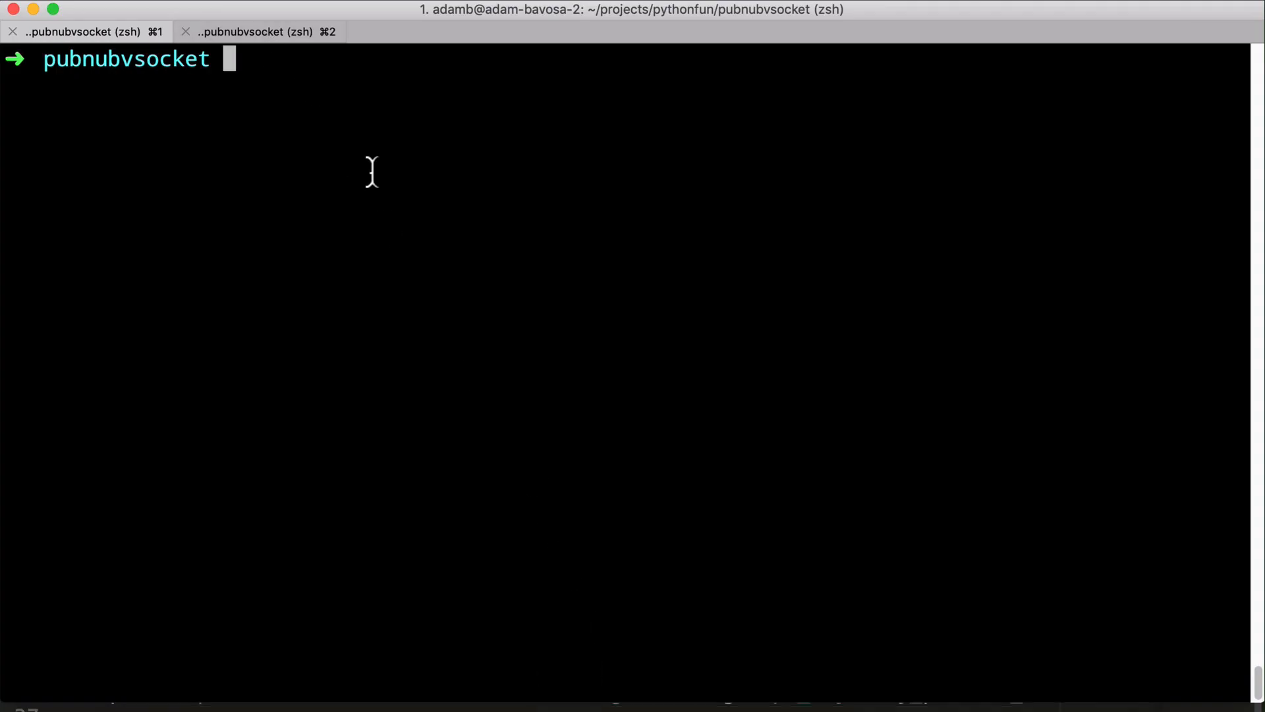
- Launch python pn_client_1 and start the pn_client_2 command in the other session
{"action": "type", "text": "python"}
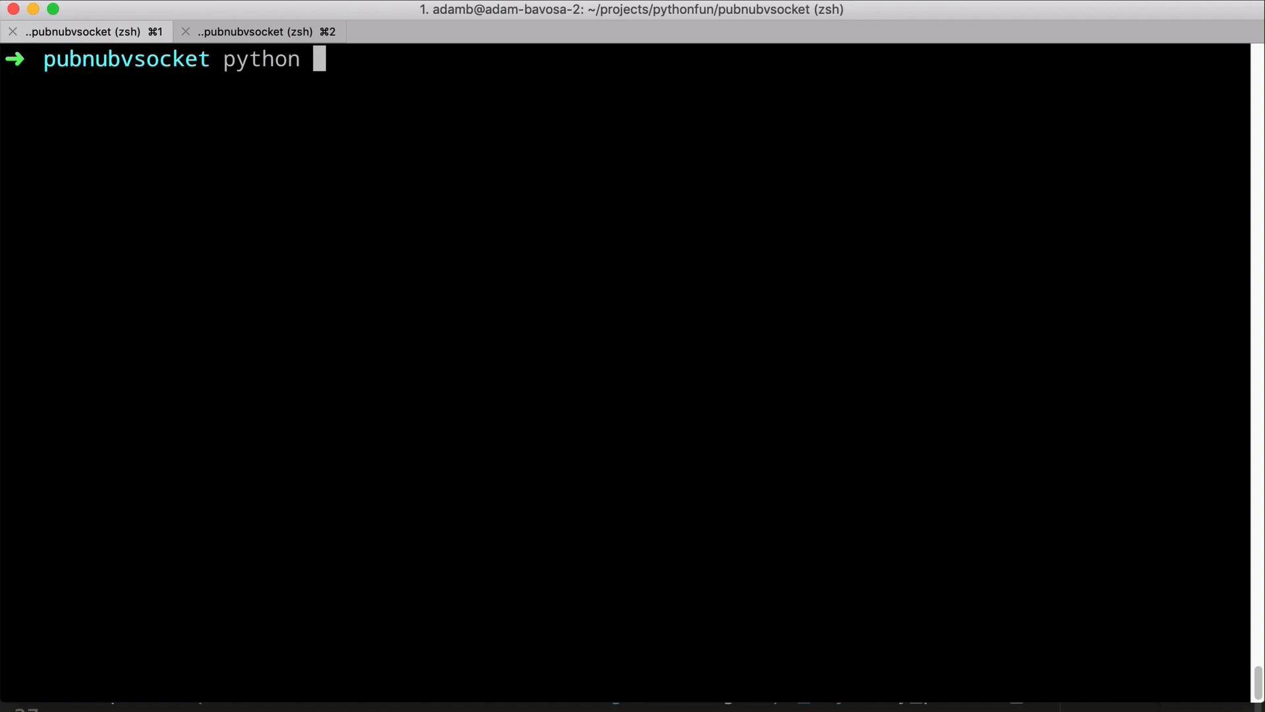
{"action": "type", "text": "pn_client_1"}
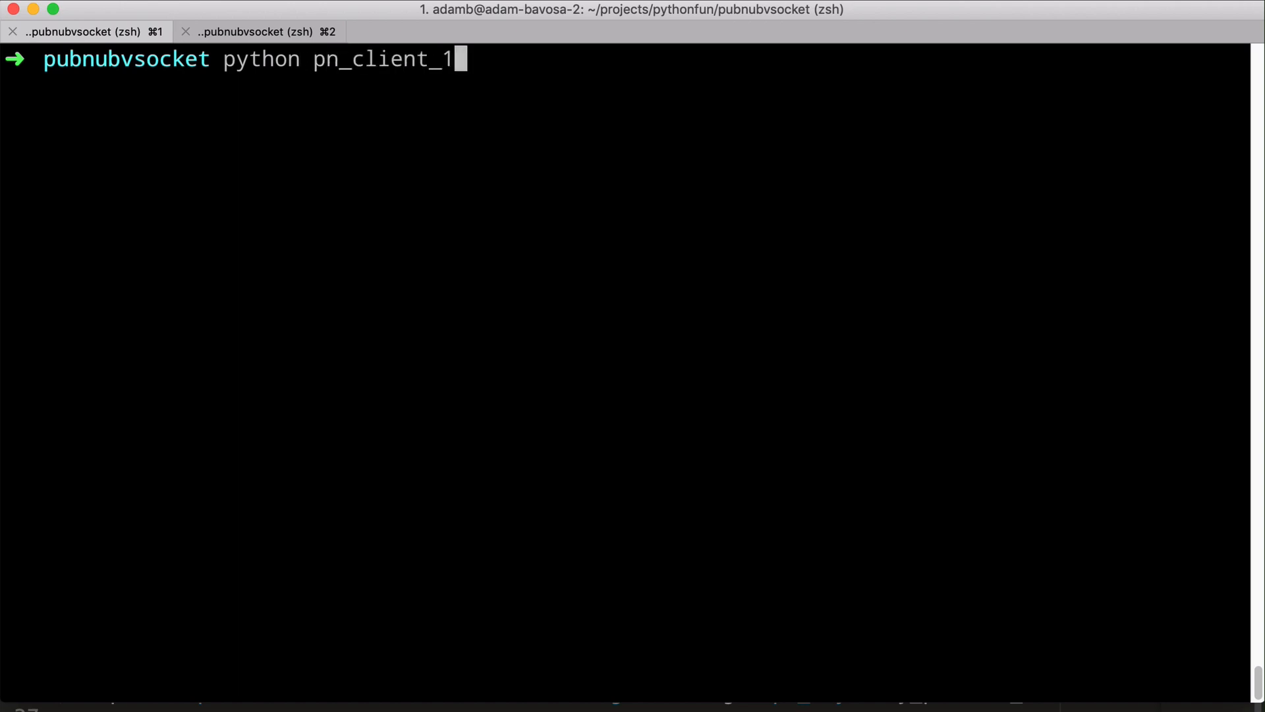
{"action": "key", "text": "Return"}
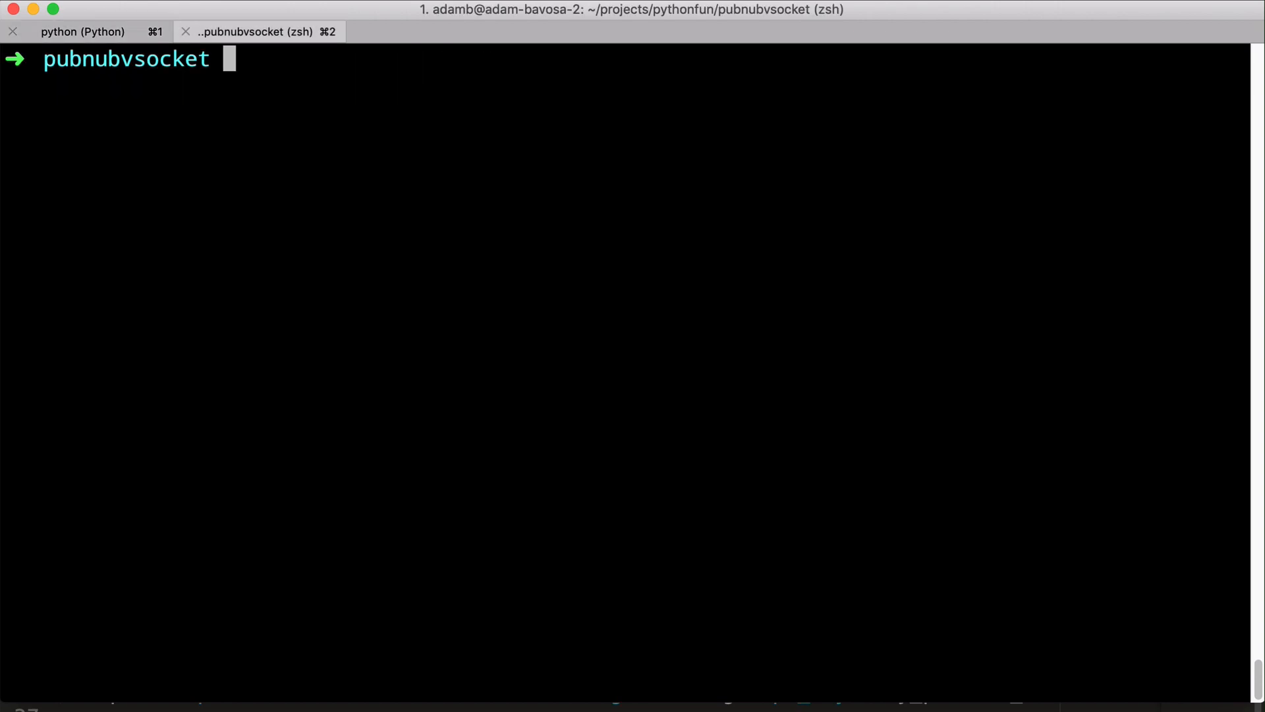
{"action": "type", "text": "python"}
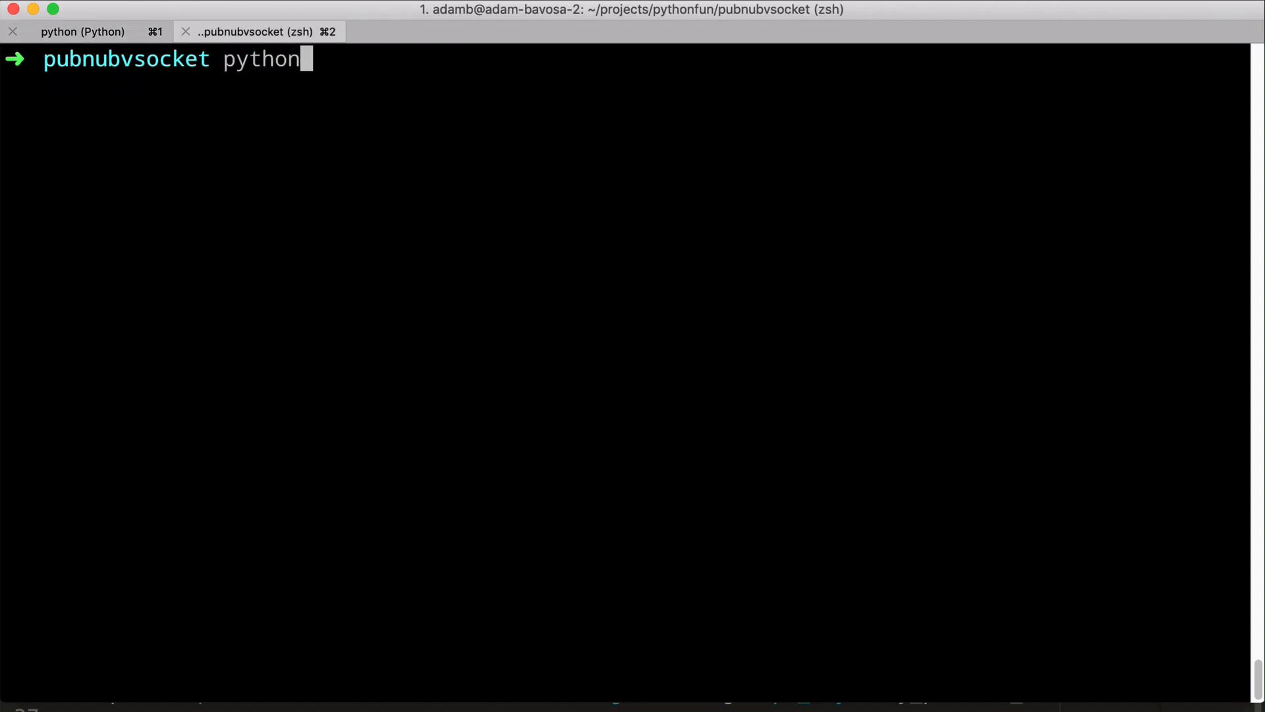
{"action": "type", "text": "pn_client_2.py"}
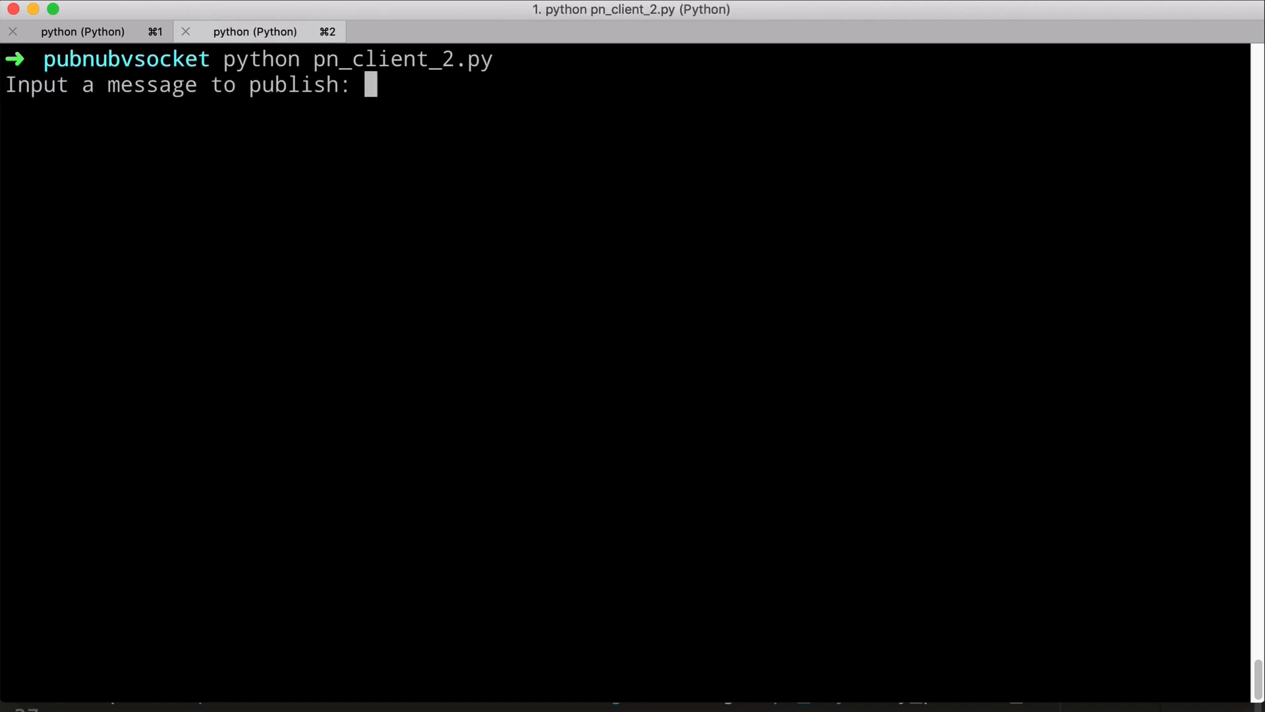
- Exchange chat messages 'hello', 'whats', 'hey' and 'ok bye' between the two clients
{"action": "type", "text": "hello"}
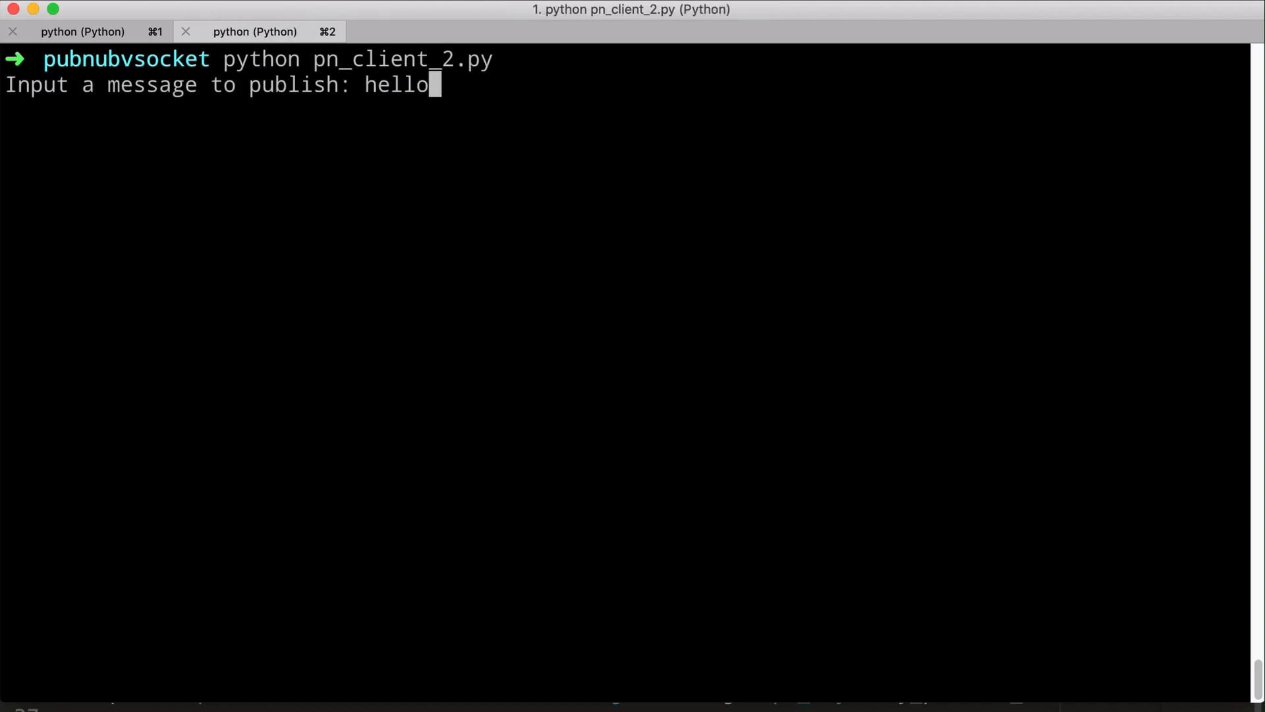
{"action": "key", "text": "Return"}
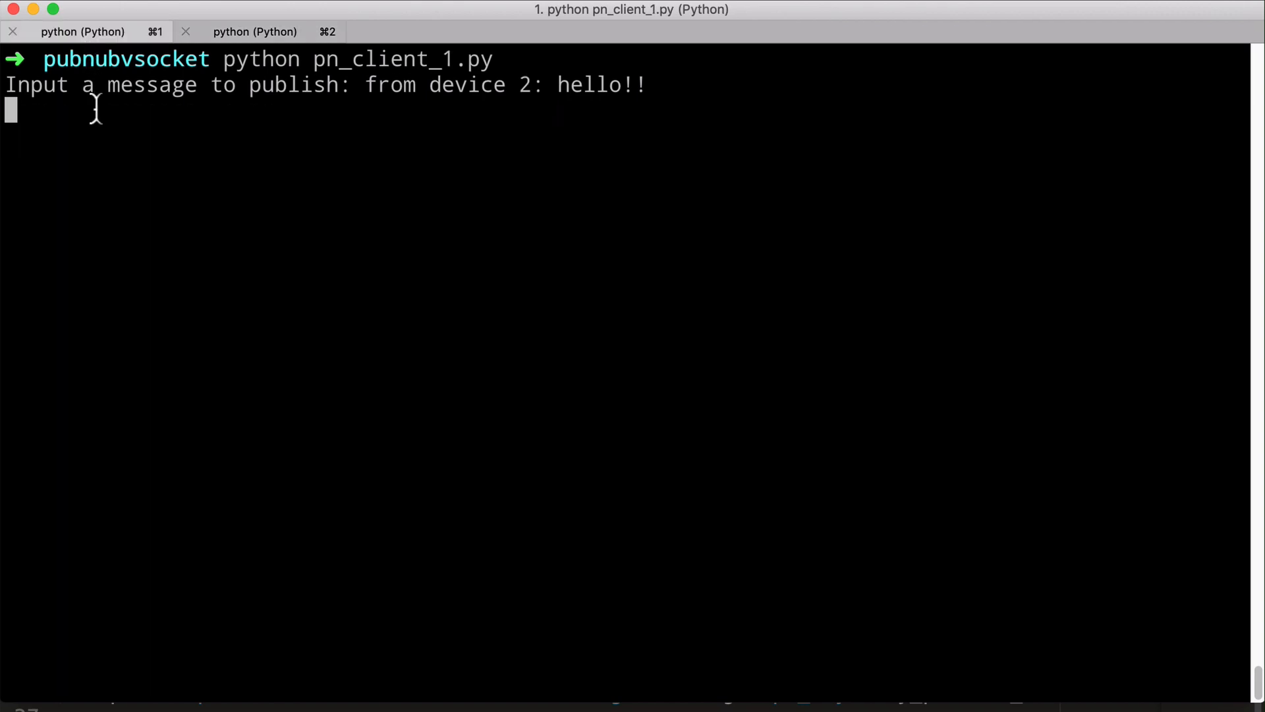
{"action": "mouse_move", "coordinate": [107, 137]}
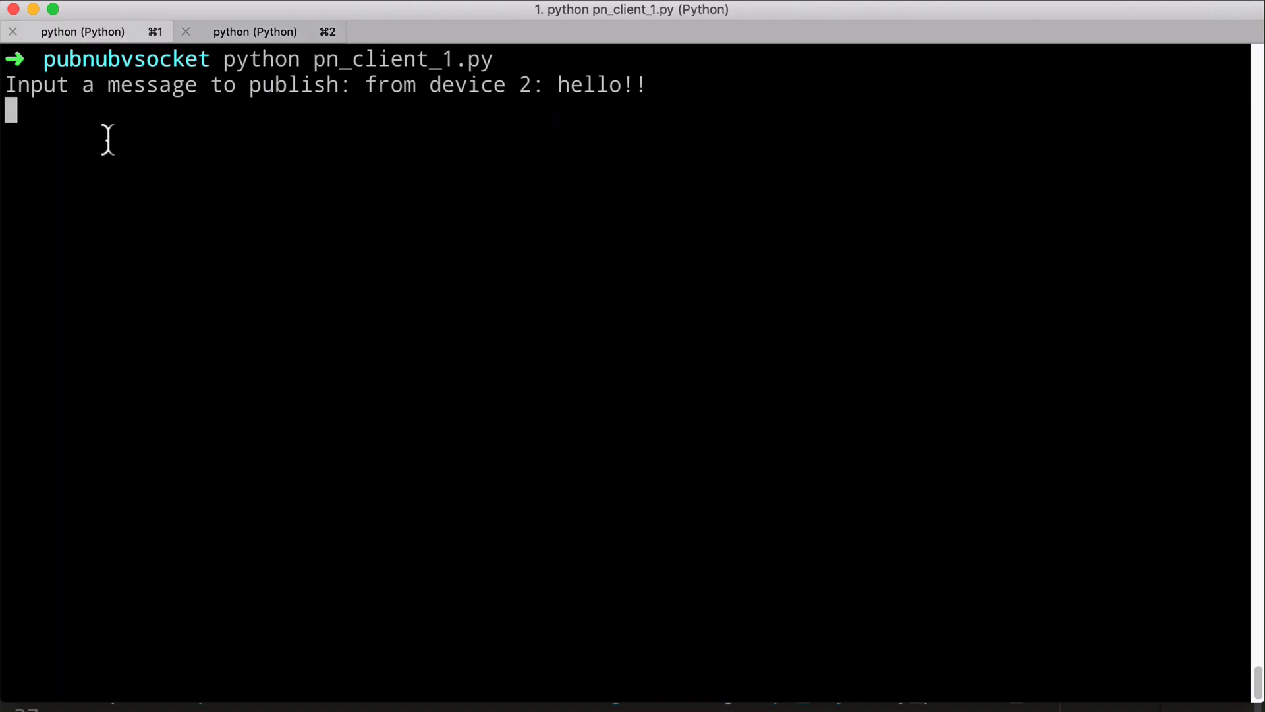
{"action": "type", "text": "whats up!!!"}
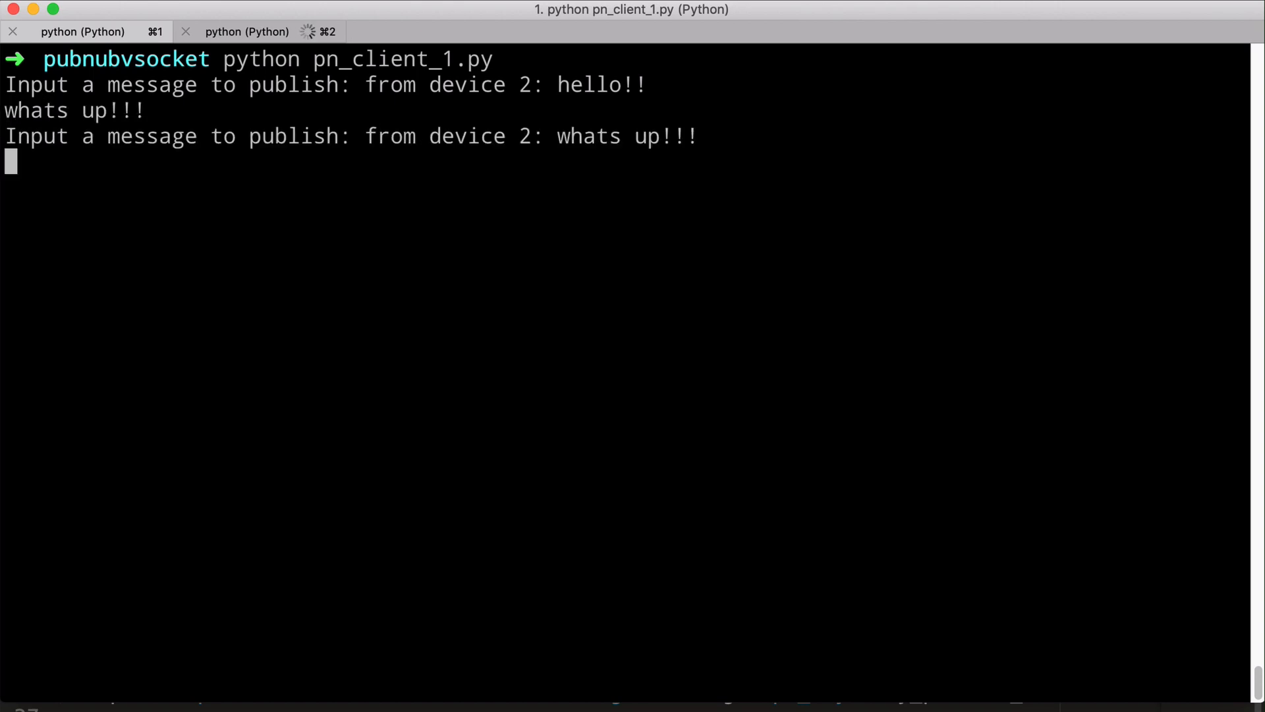
{"action": "left_click", "coordinate": [255, 32]}
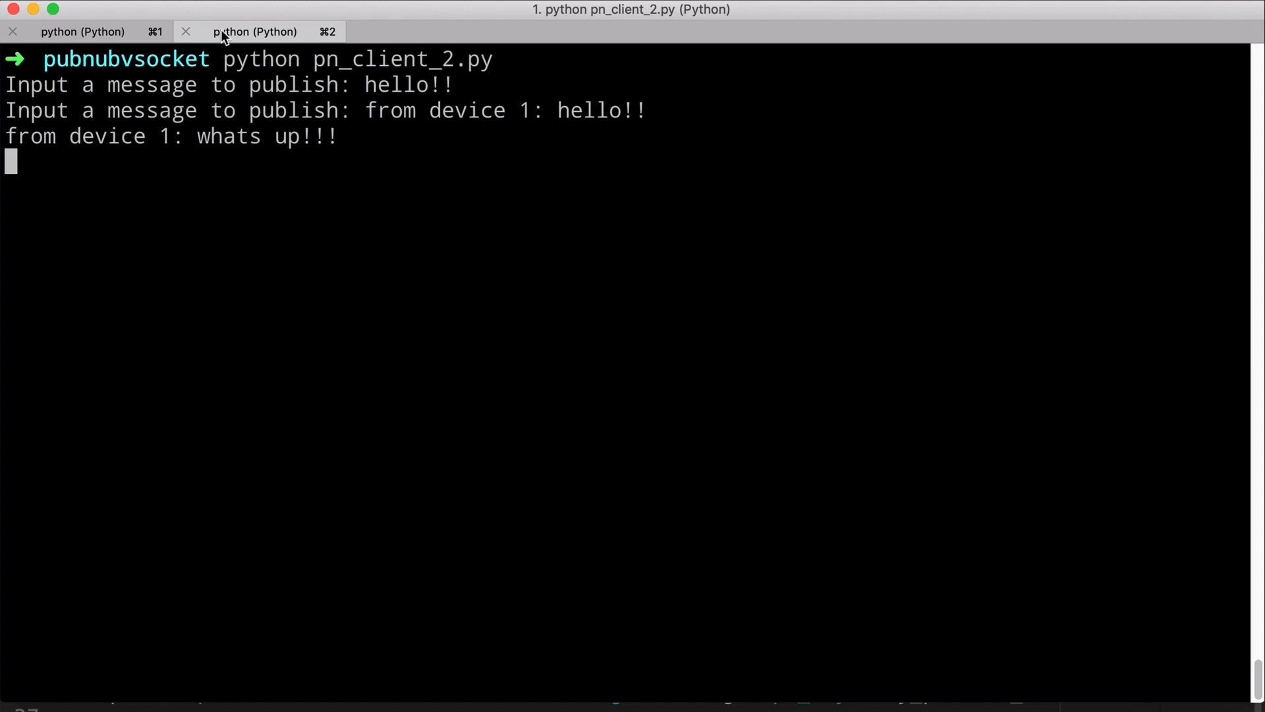
{"action": "type", "text": "hey hey"}
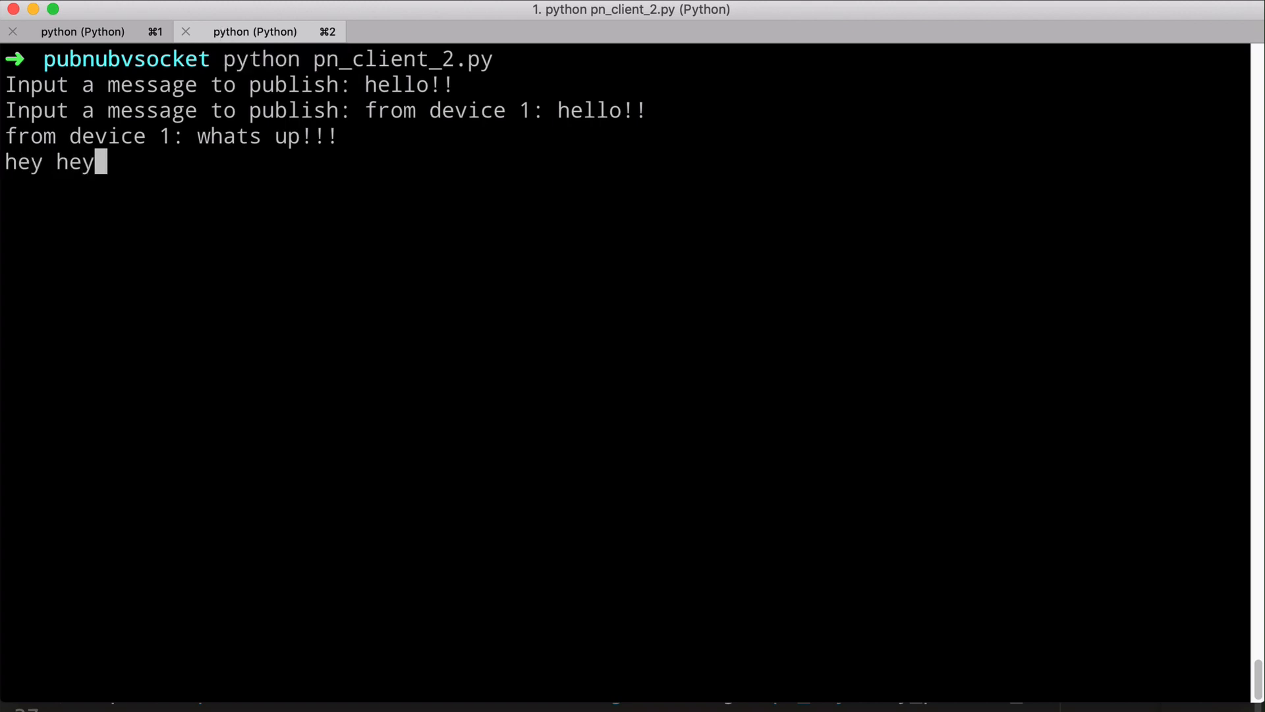
{"action": "left_click", "coordinate": [81, 31]}
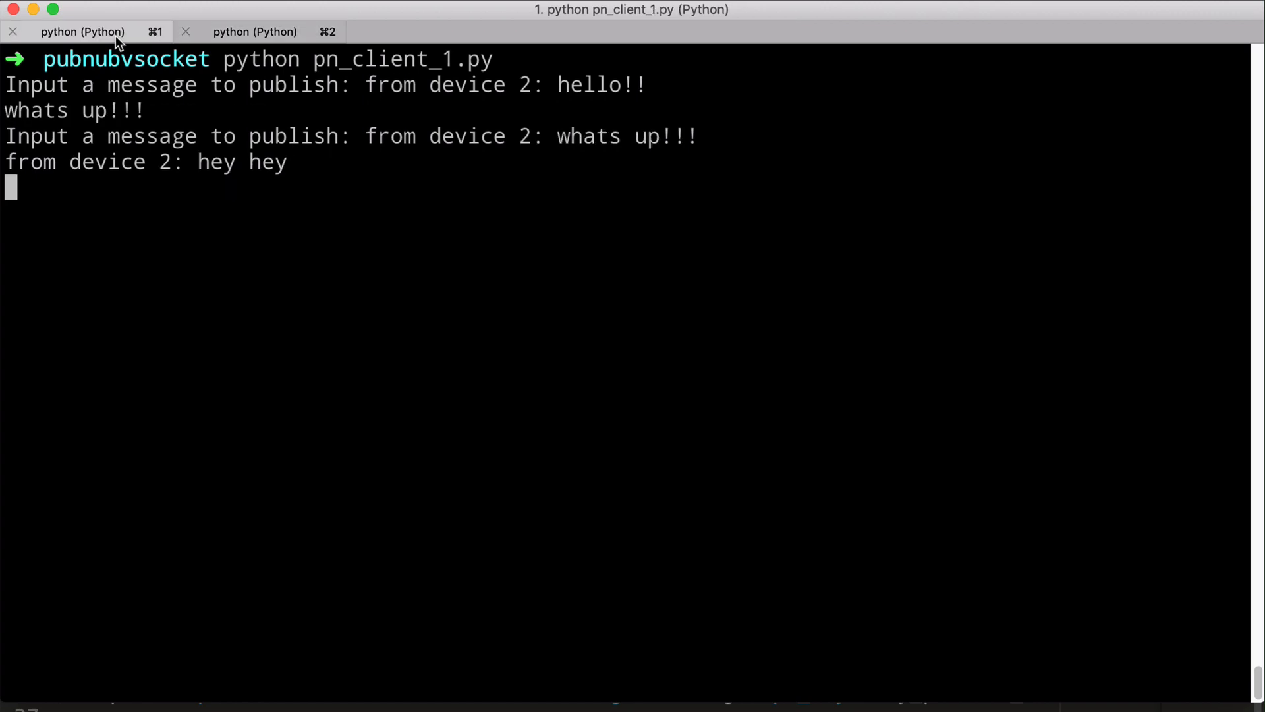
{"action": "type", "text": "ok bye"}
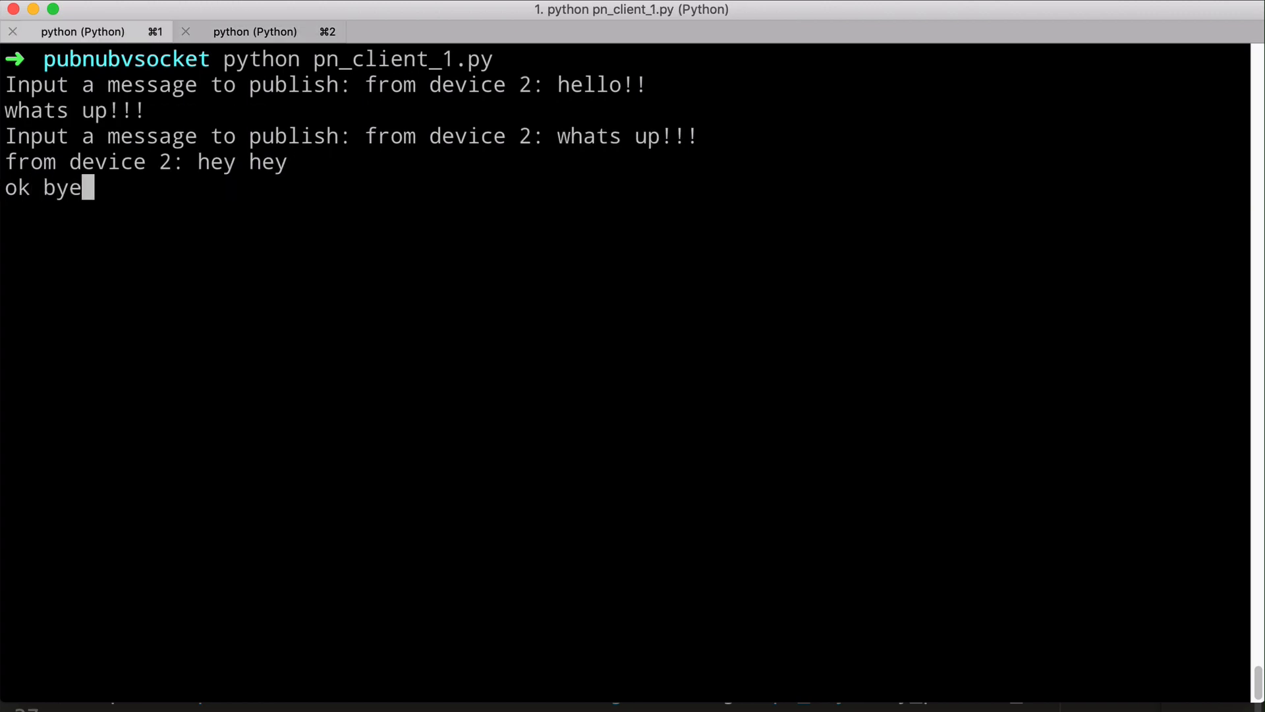